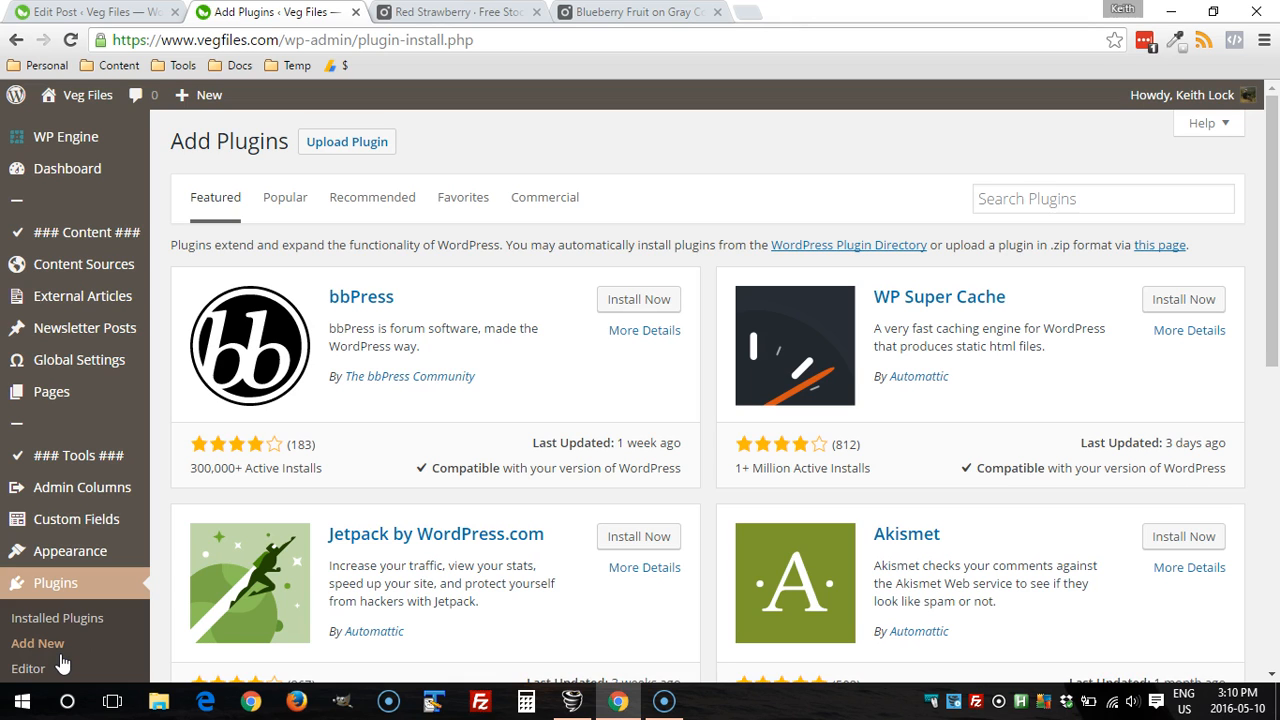
pyautogui.moveTo(67, 551)
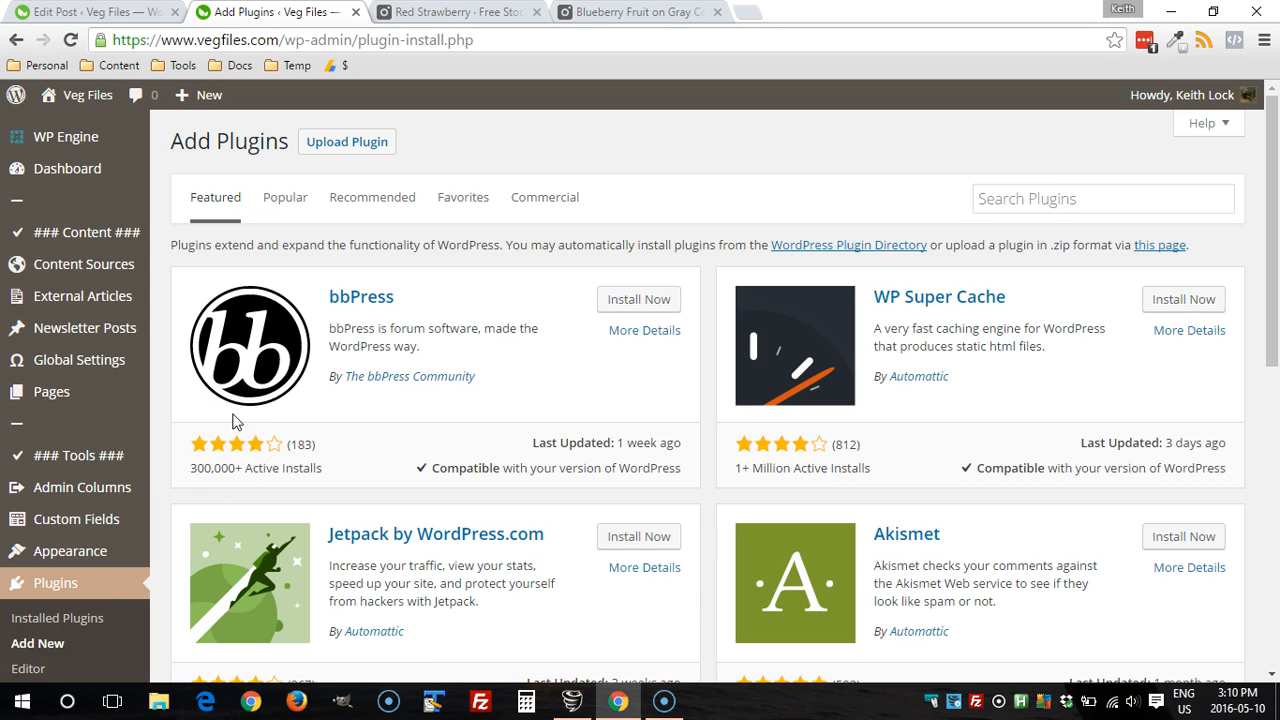
pyautogui.moveTo(347, 141)
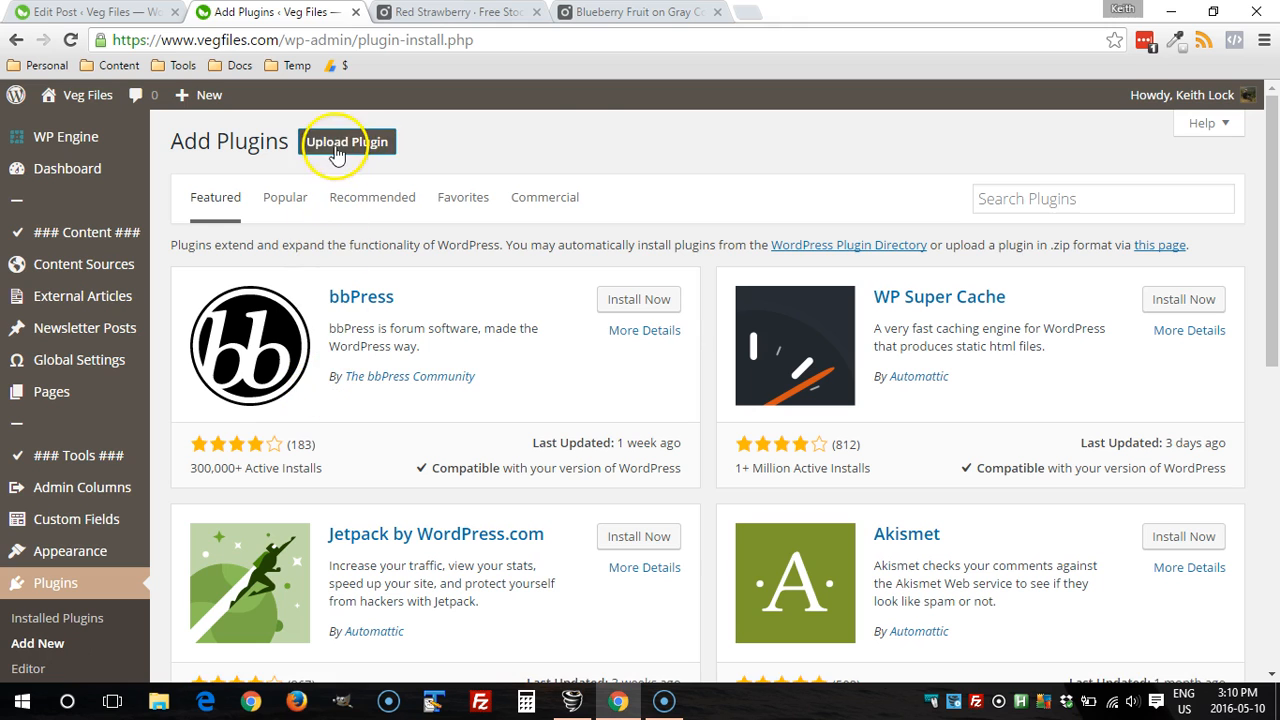
# Upload image-fields.zip as a new plugin, install it, and activate it
pyautogui.click(347, 141)
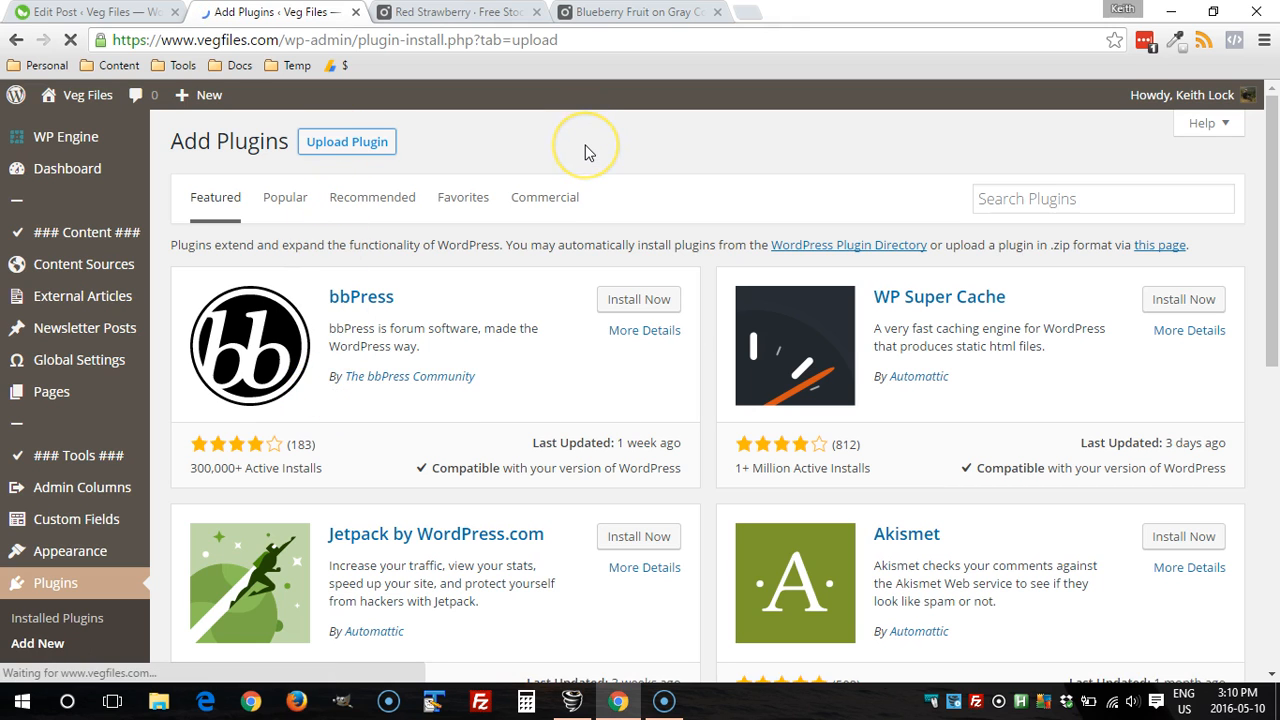
pyautogui.click(347, 141)
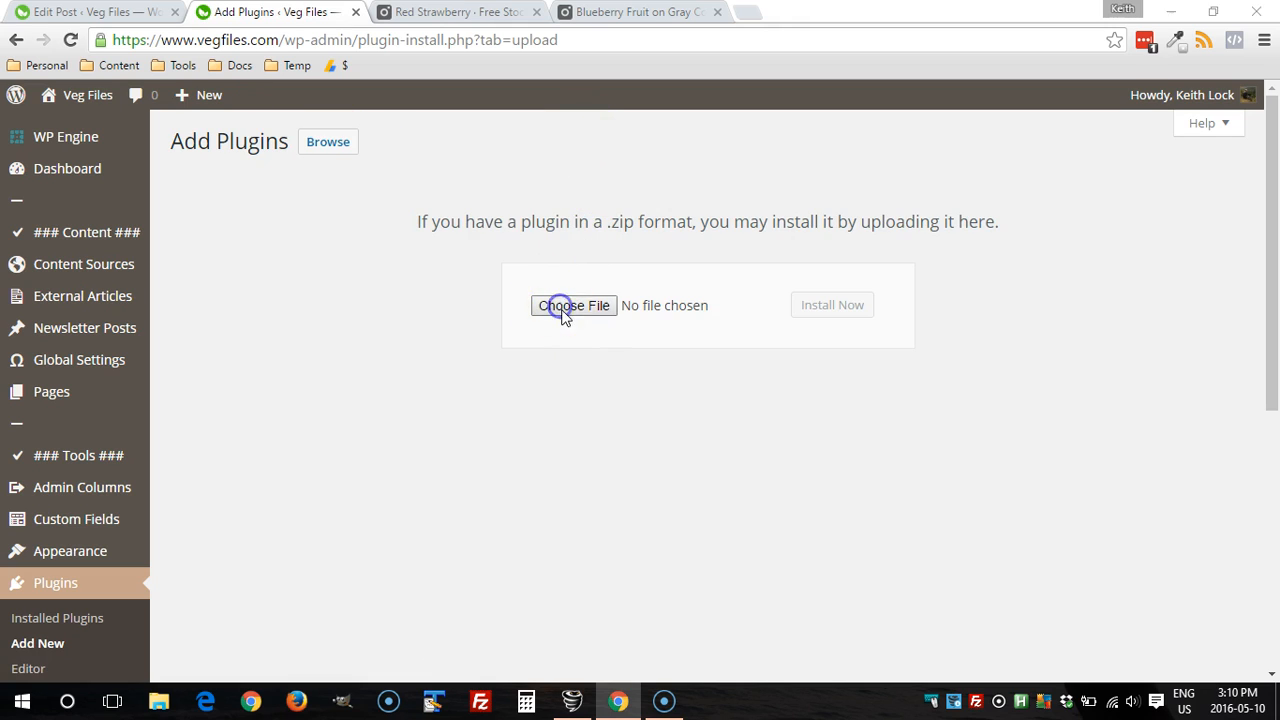
pyautogui.click(573, 305)
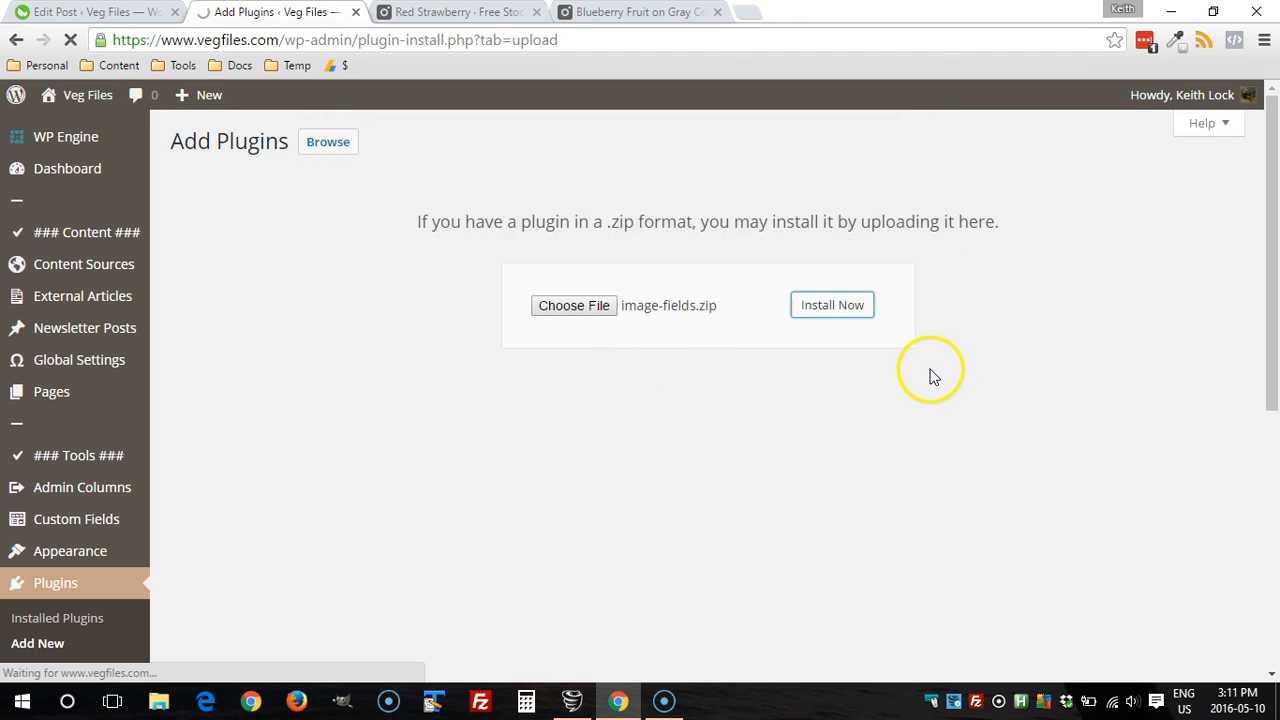
pyautogui.click(832, 304)
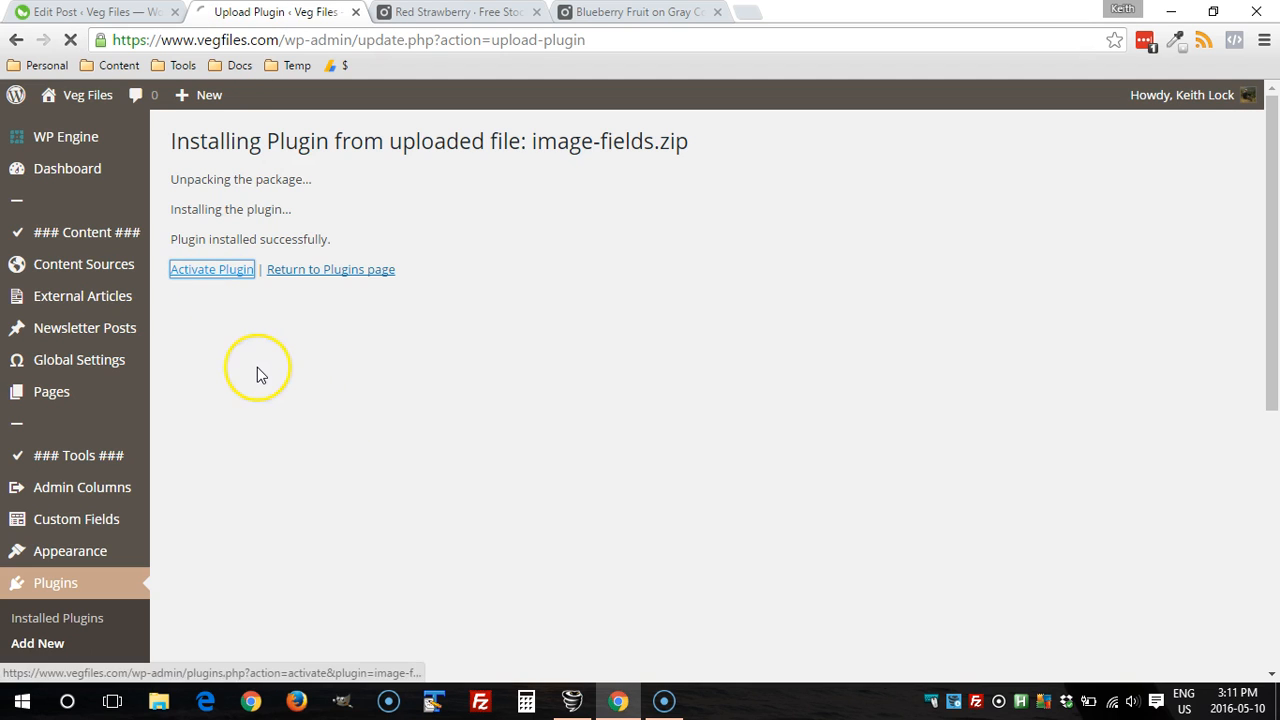
pyautogui.click(211, 269)
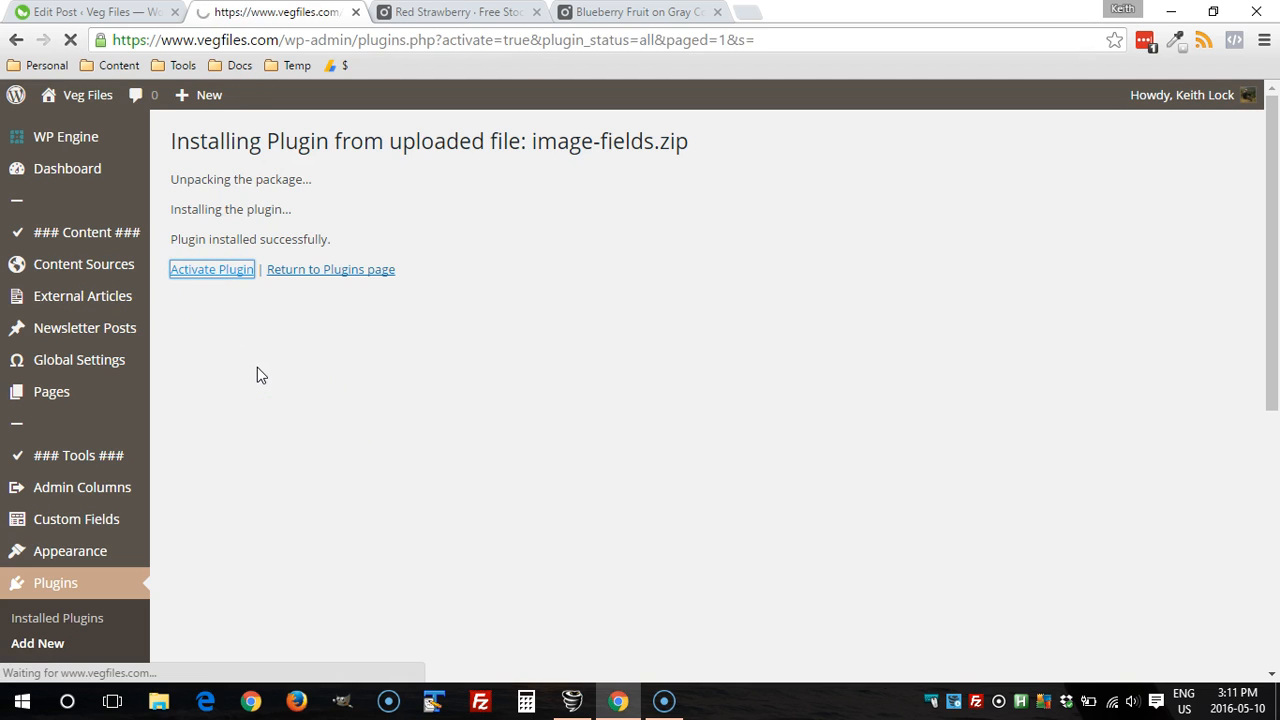
pyautogui.click(211, 269)
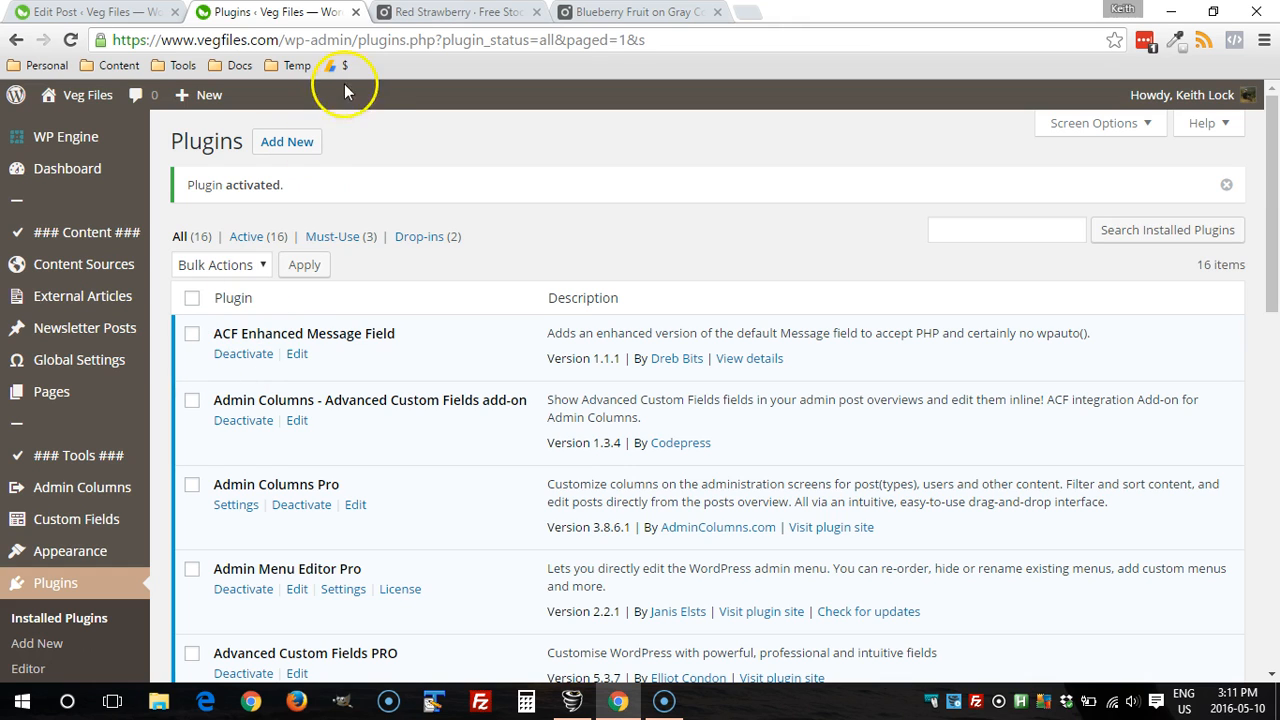
pyautogui.click(455, 11)
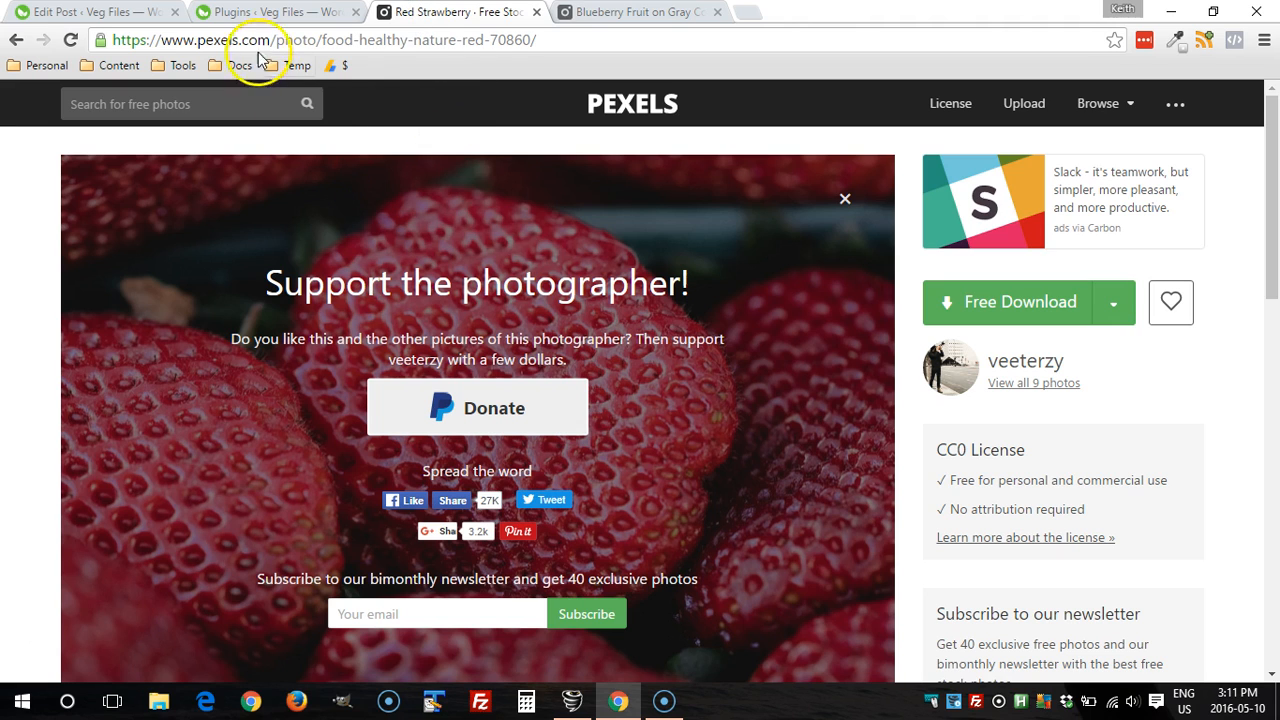
pyautogui.moveTo(945, 445)
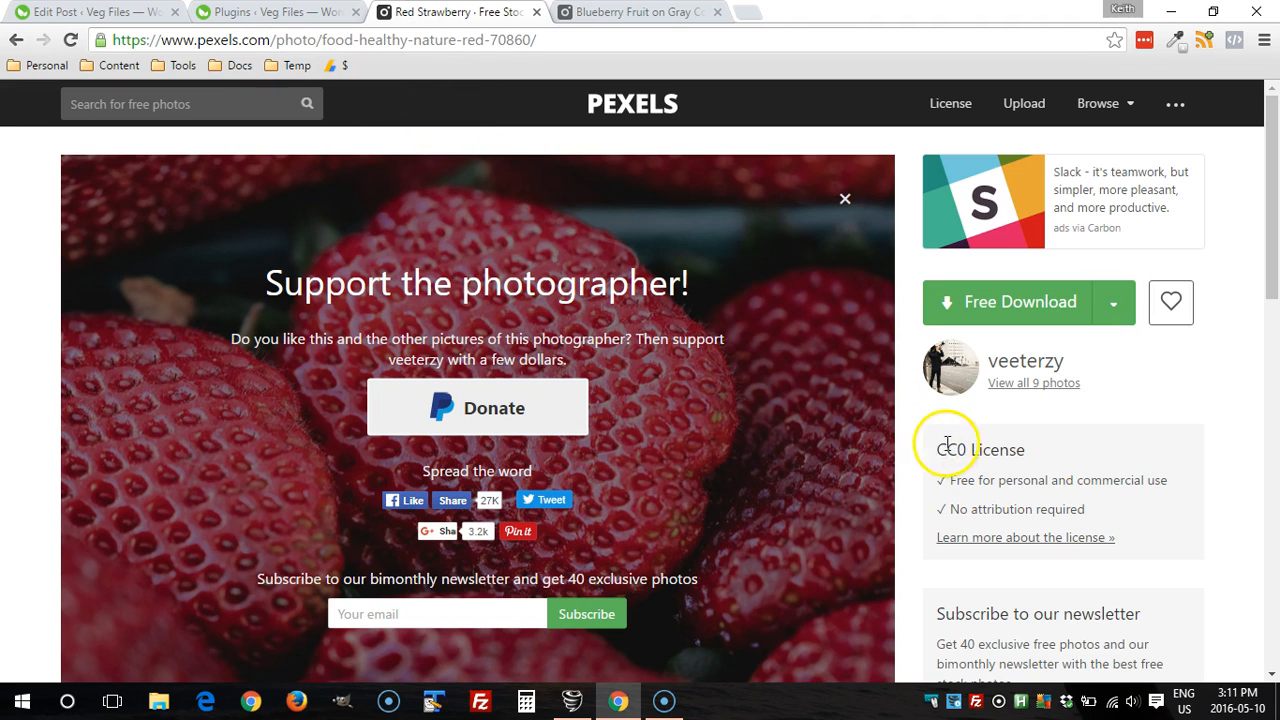
pyautogui.moveTo(910, 390)
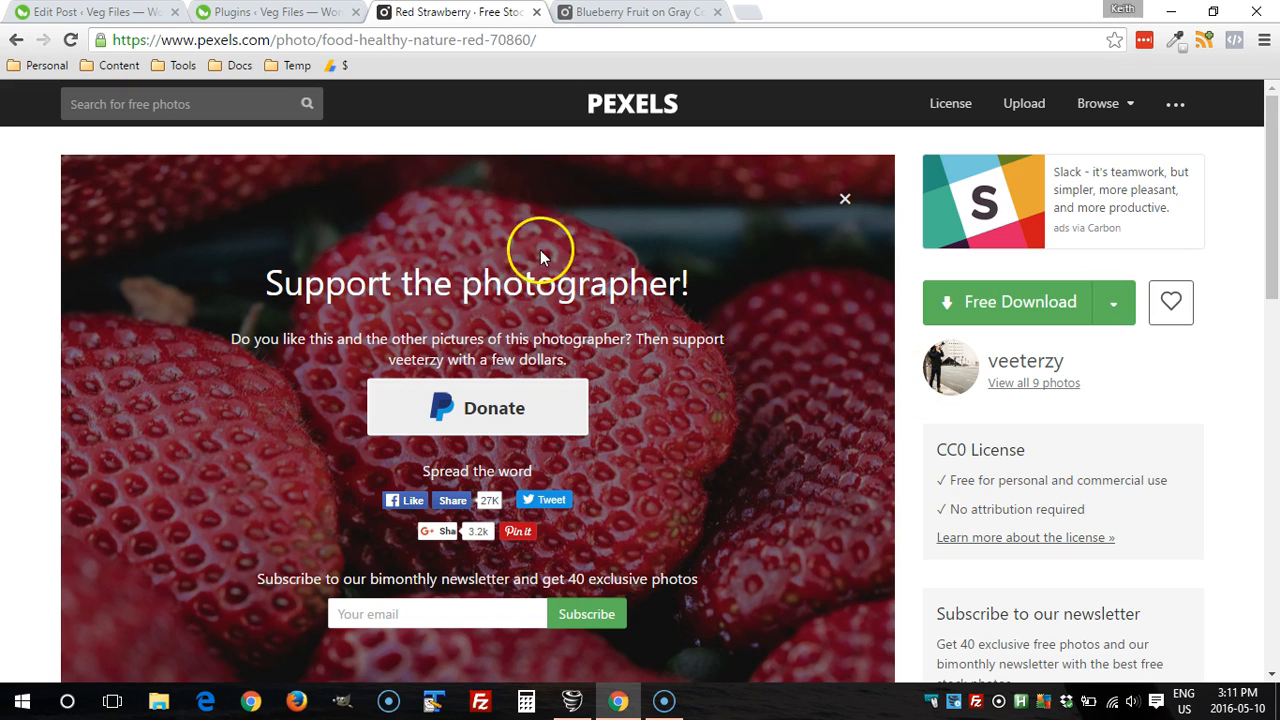
# Open The Garden Whisperer from Newsletter Posts for editing, cursor below its first sentence
pyautogui.click(270, 11)
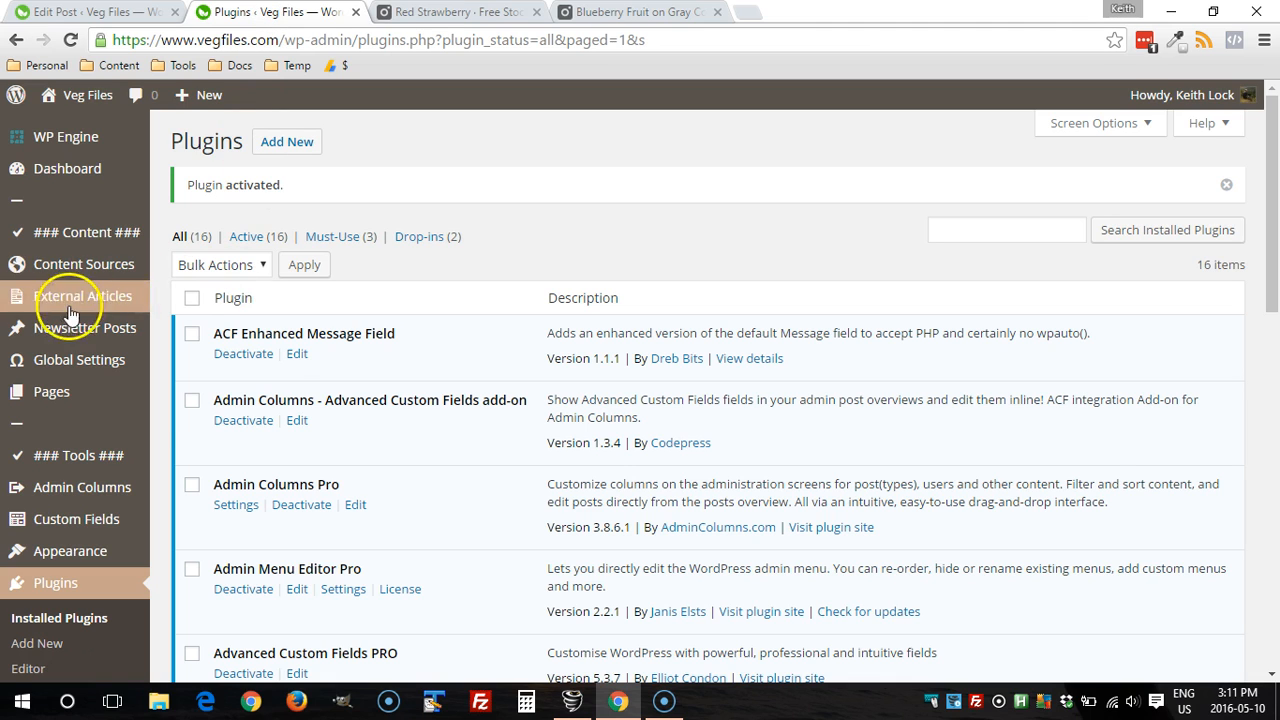
pyautogui.moveTo(85, 328)
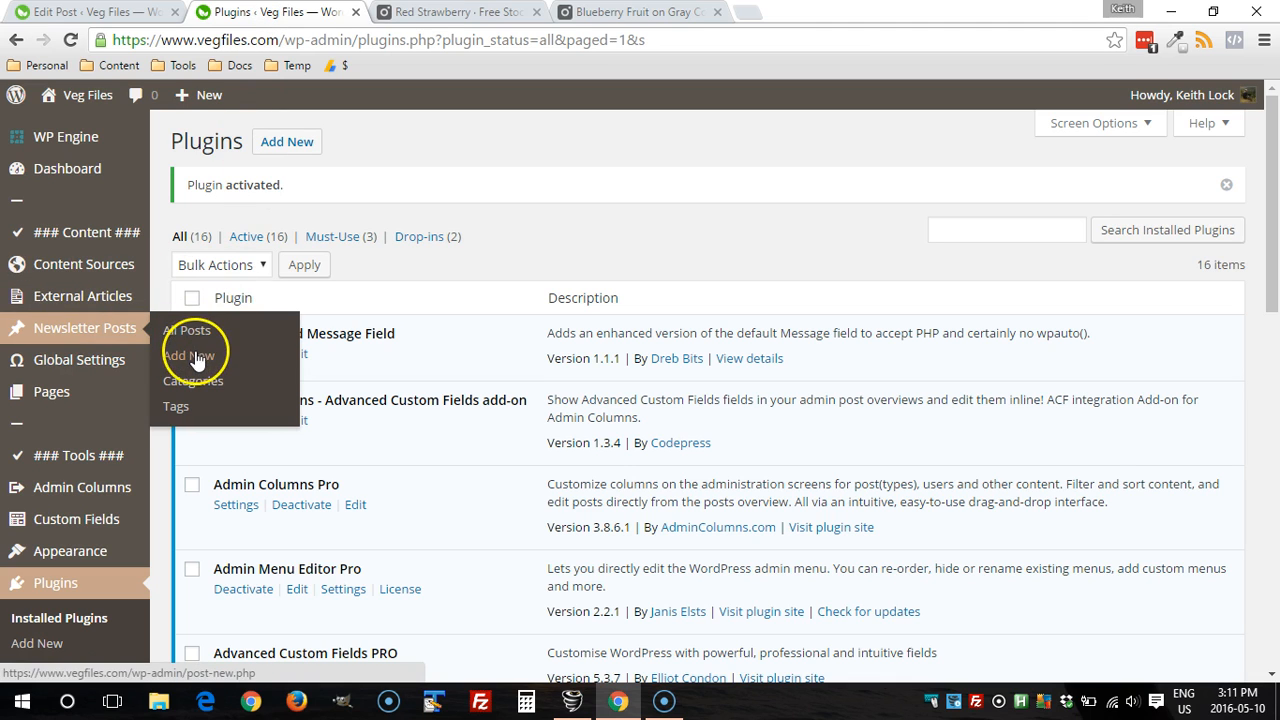
pyautogui.click(188, 355)
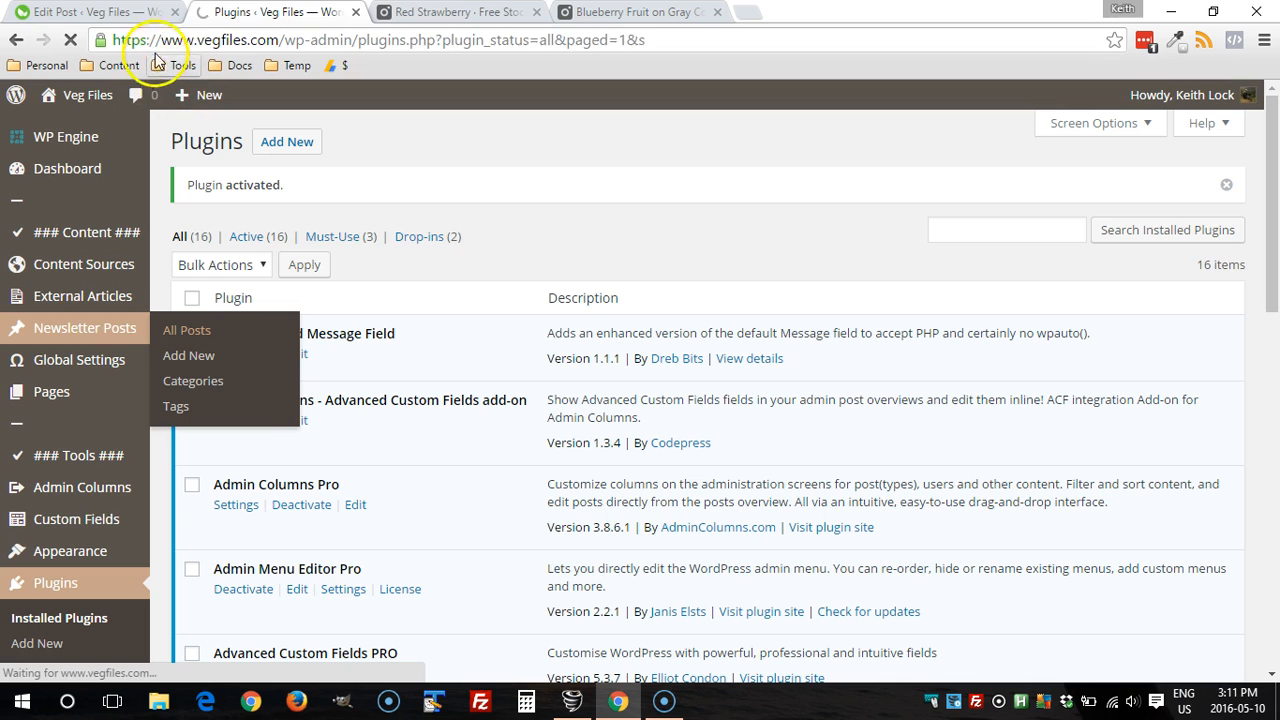
pyautogui.click(270, 11)
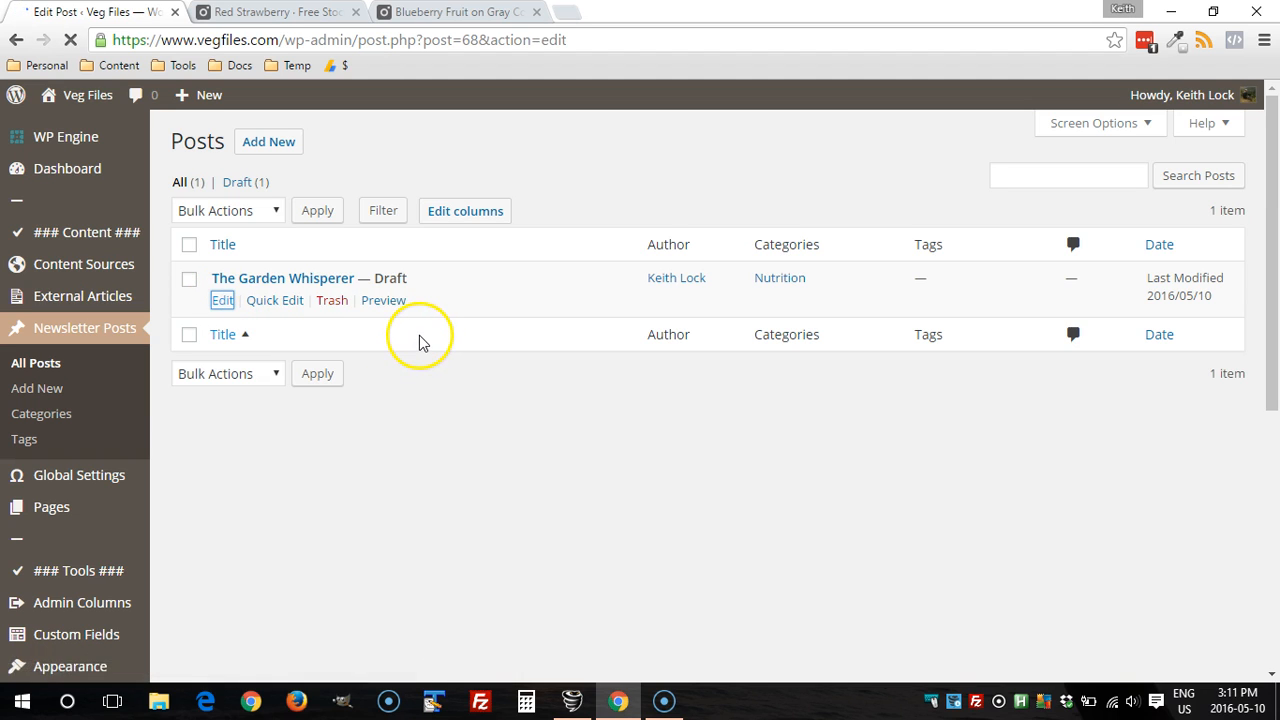
pyautogui.click(222, 300)
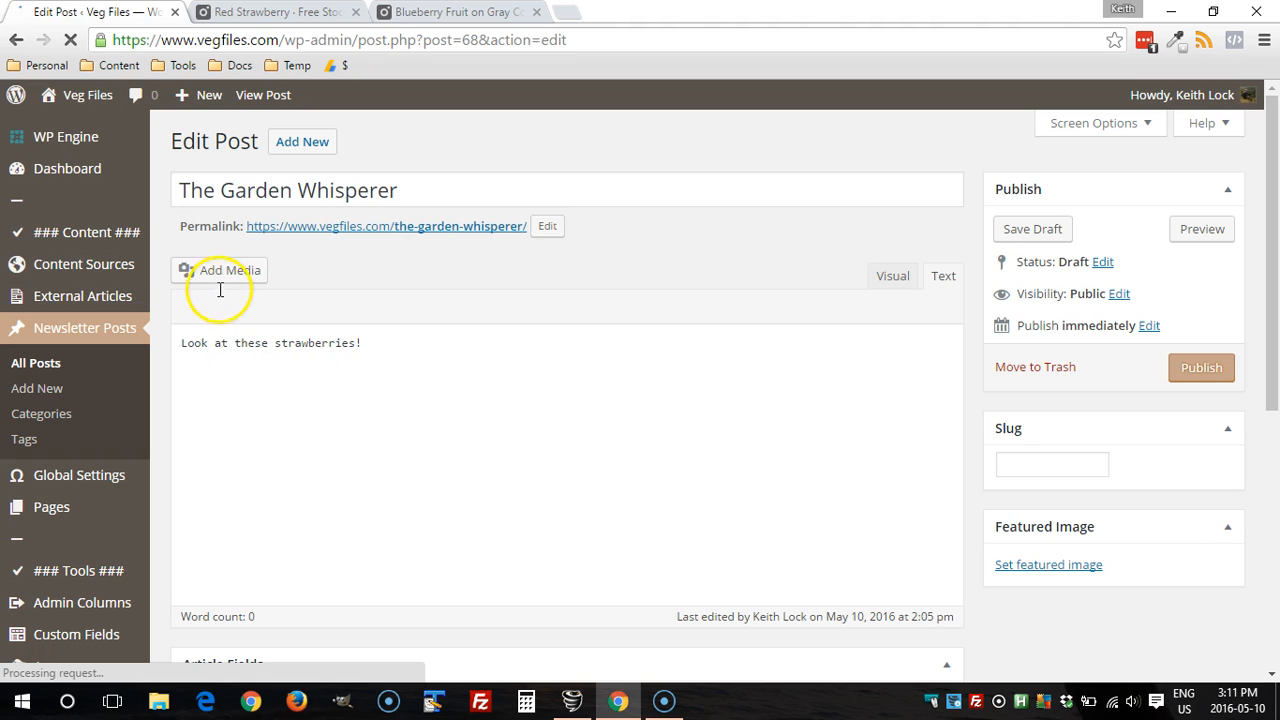
pyautogui.click(941, 275)
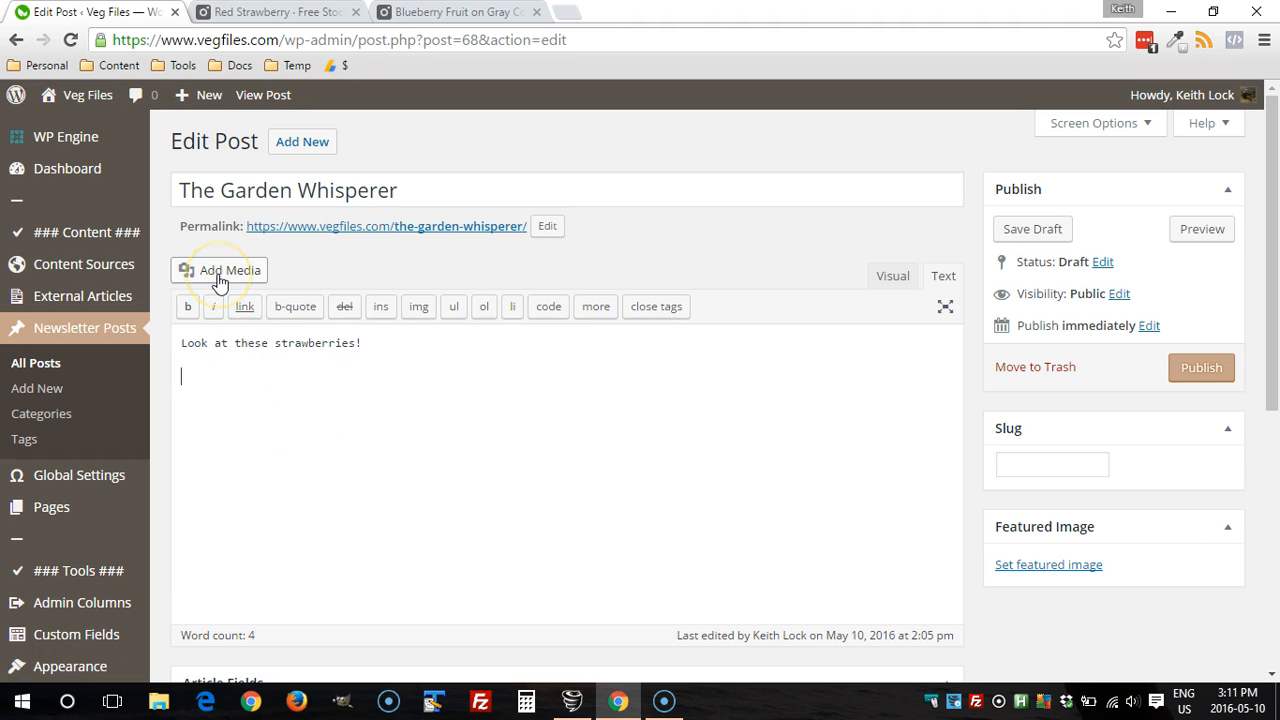
# Upload the strawberry image to the media library and reveal its empty credit fields
pyautogui.click(220, 270)
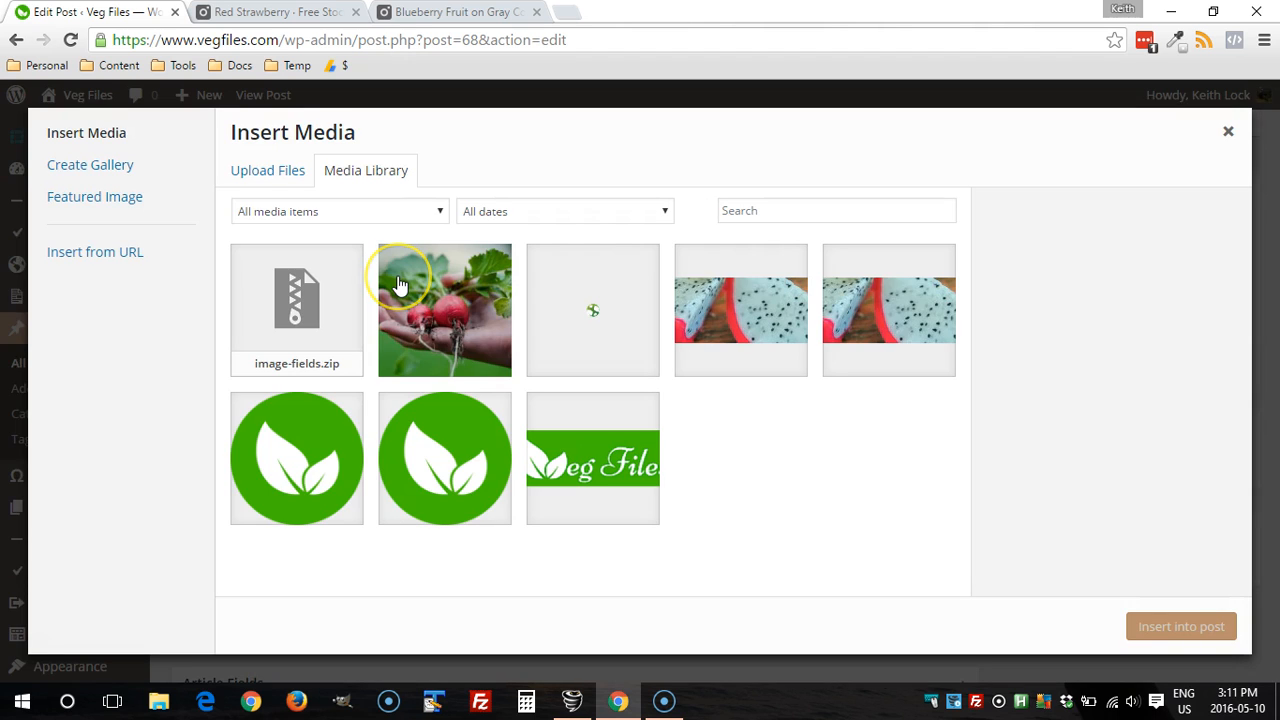
pyautogui.moveTo(338, 266)
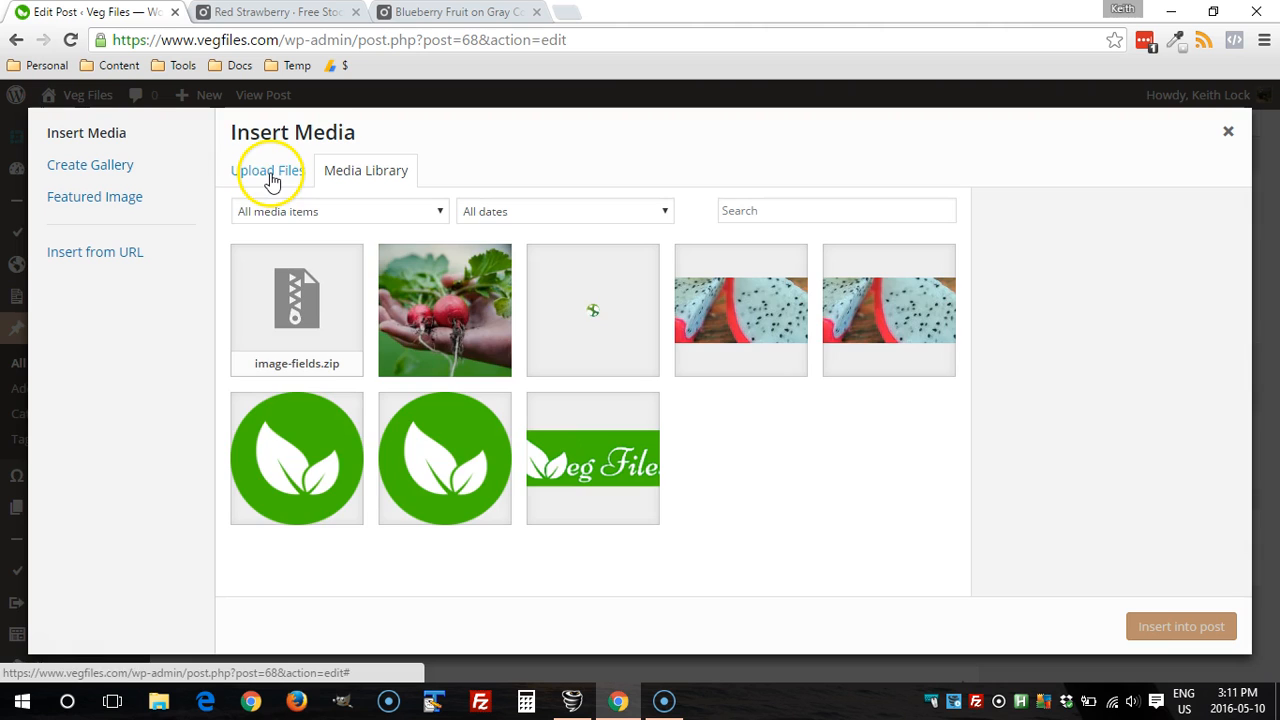
pyautogui.click(267, 170)
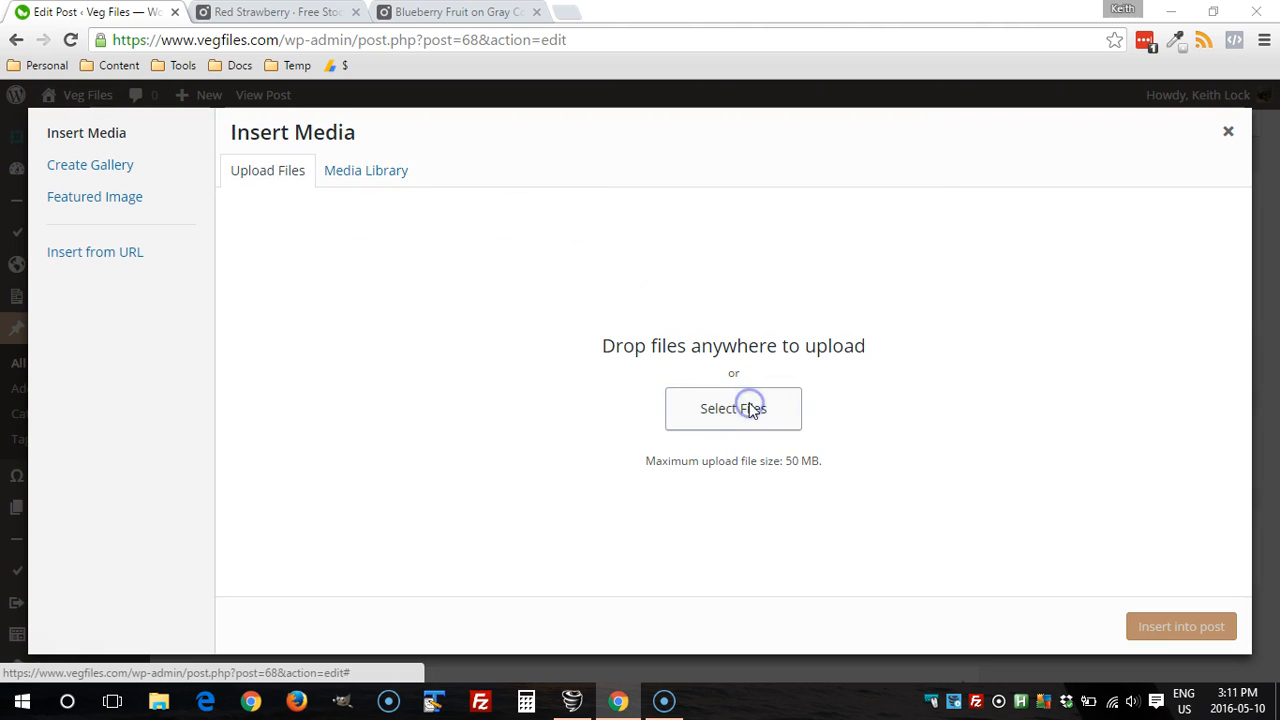
pyautogui.click(733, 408)
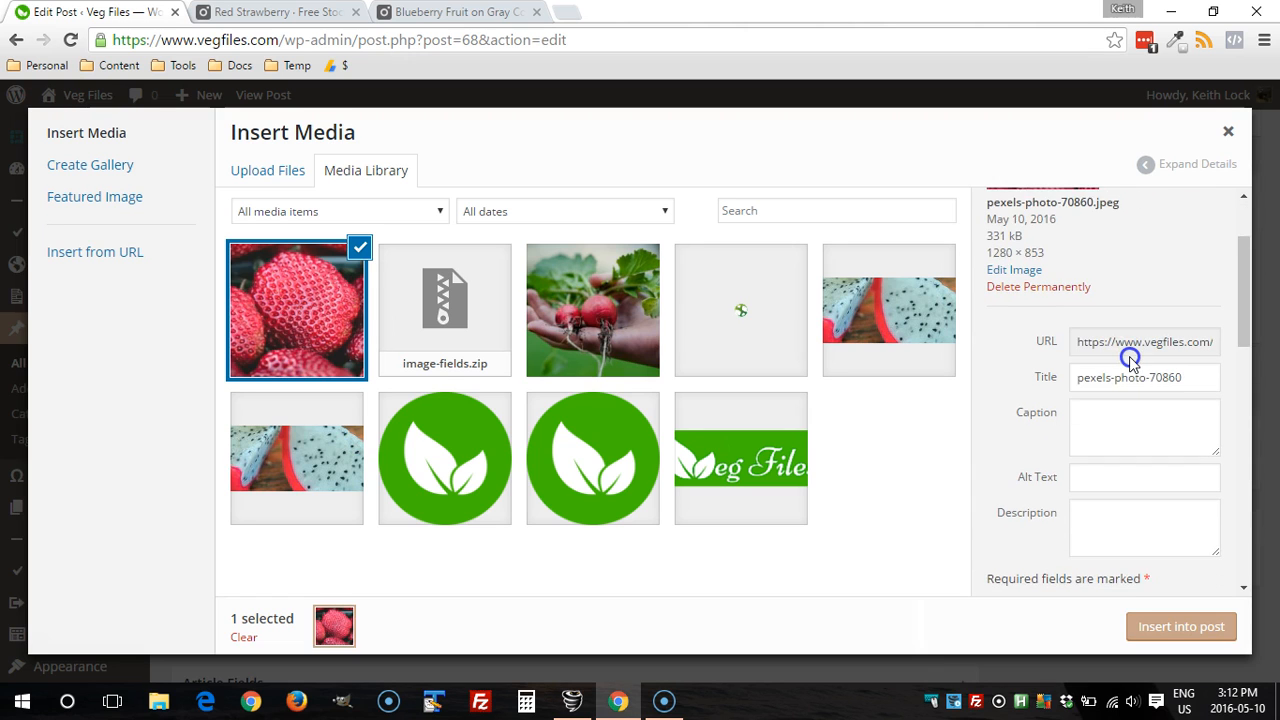
pyautogui.scroll(-3)
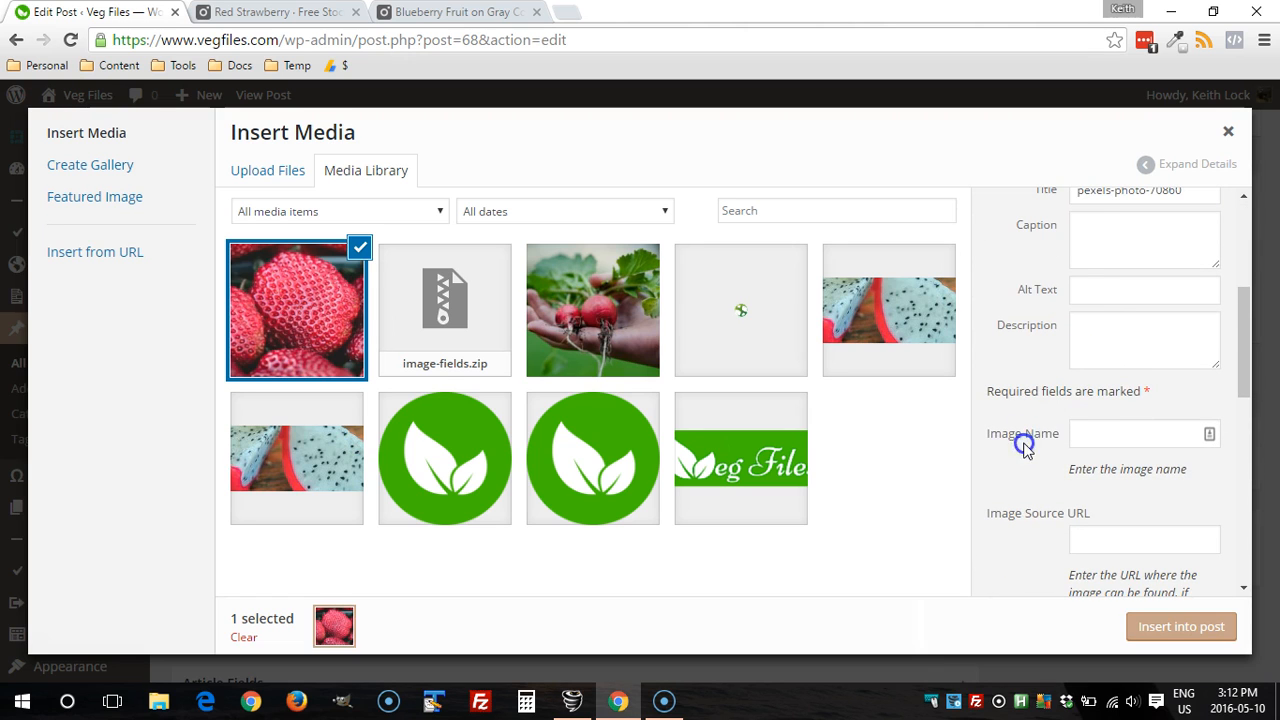
pyautogui.scroll(-3)
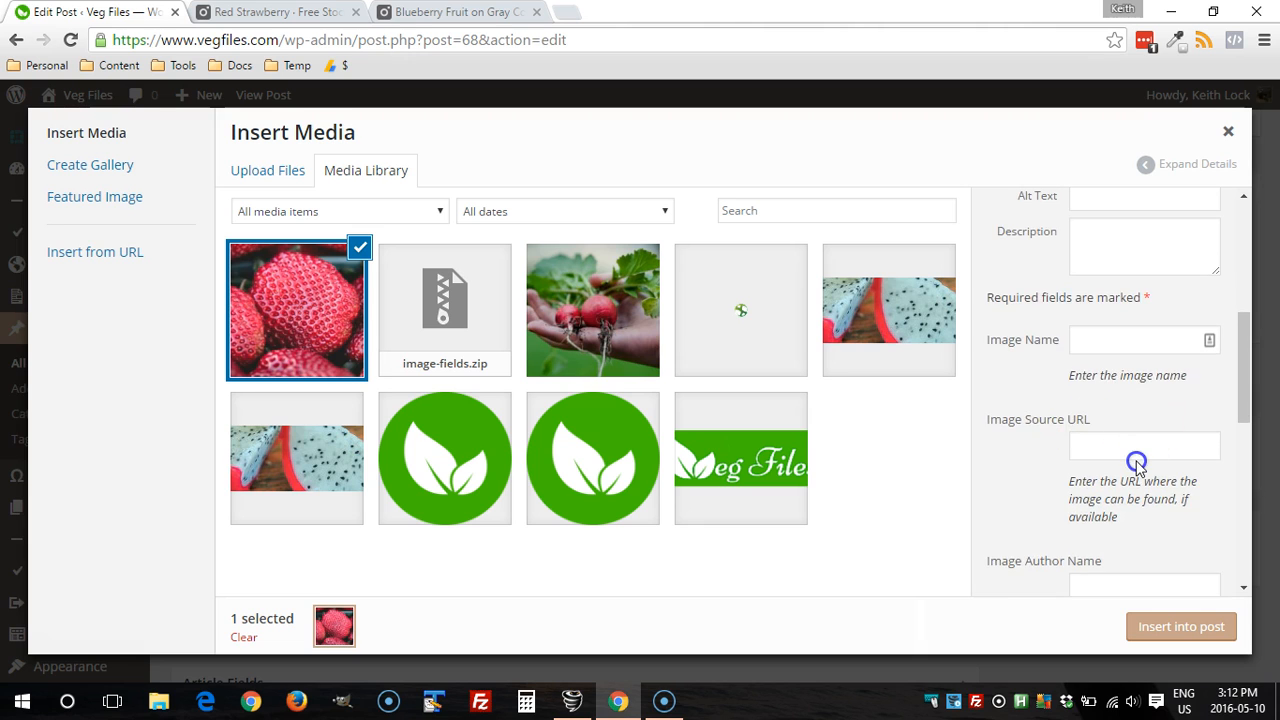
pyautogui.scroll(-3)
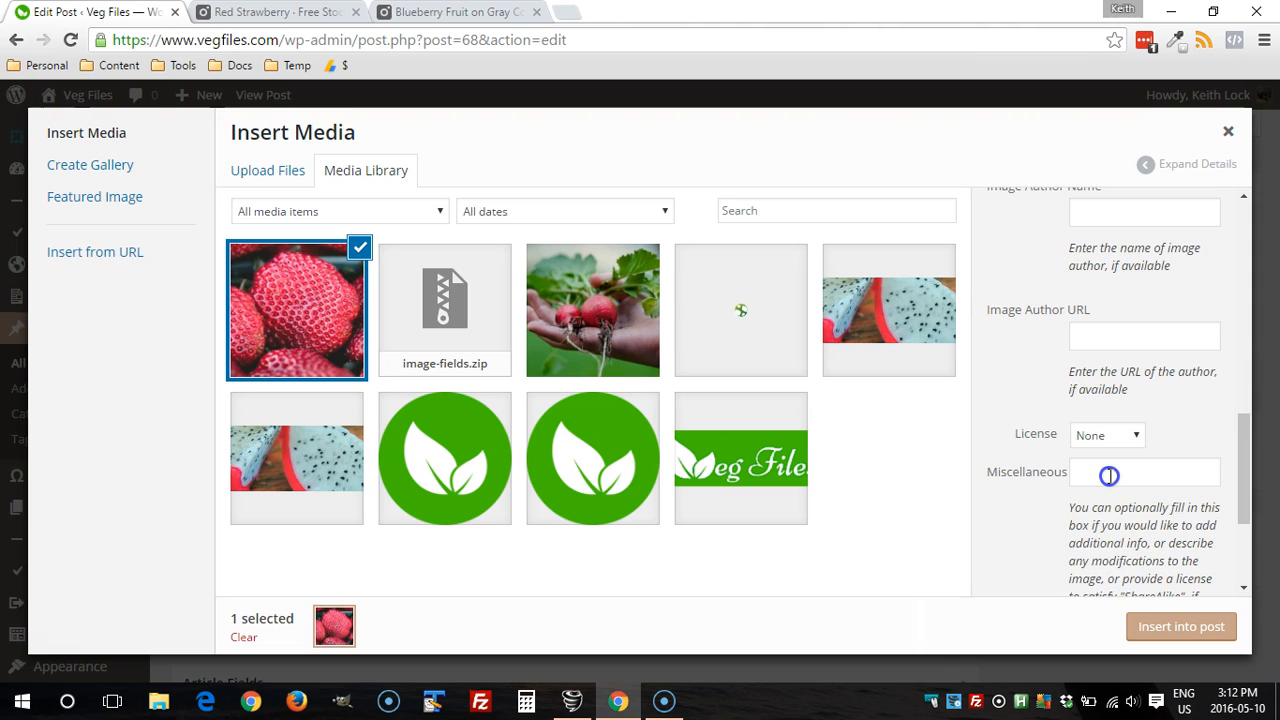
pyautogui.scroll(-3)
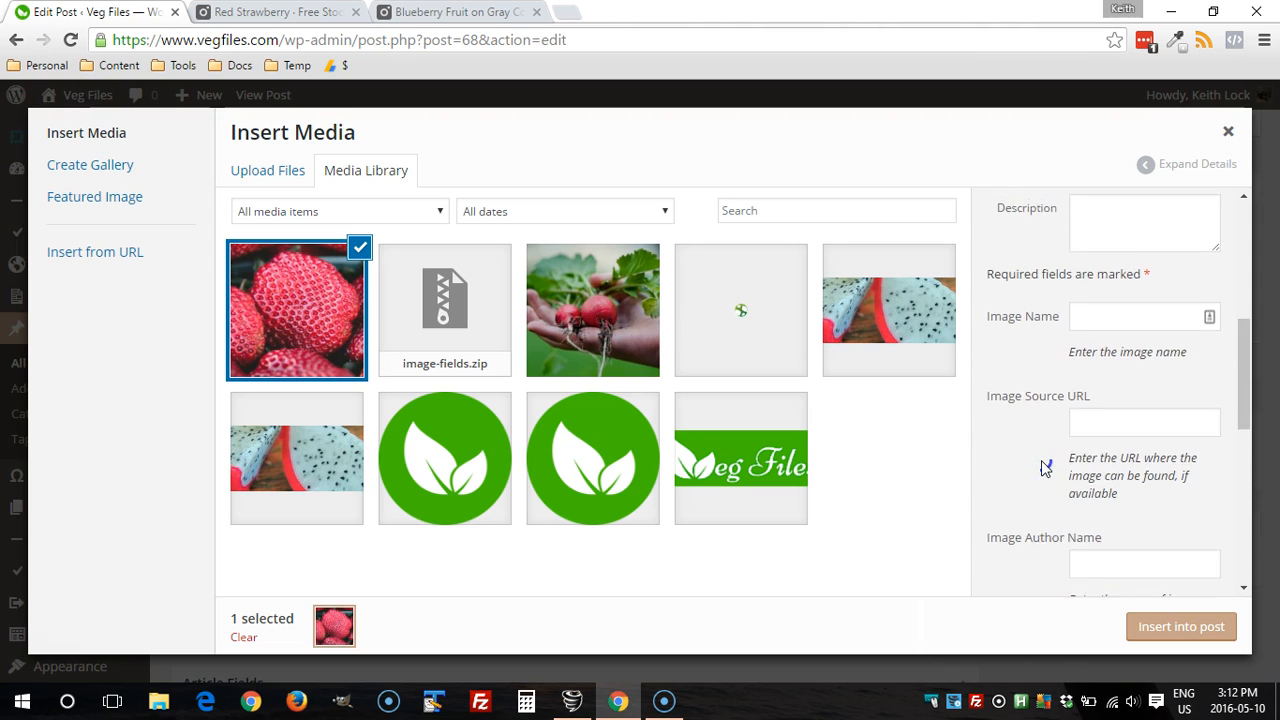
# Name the photo 'Red Strawberry' and enter its Pexels source URL
pyautogui.click(270, 11)
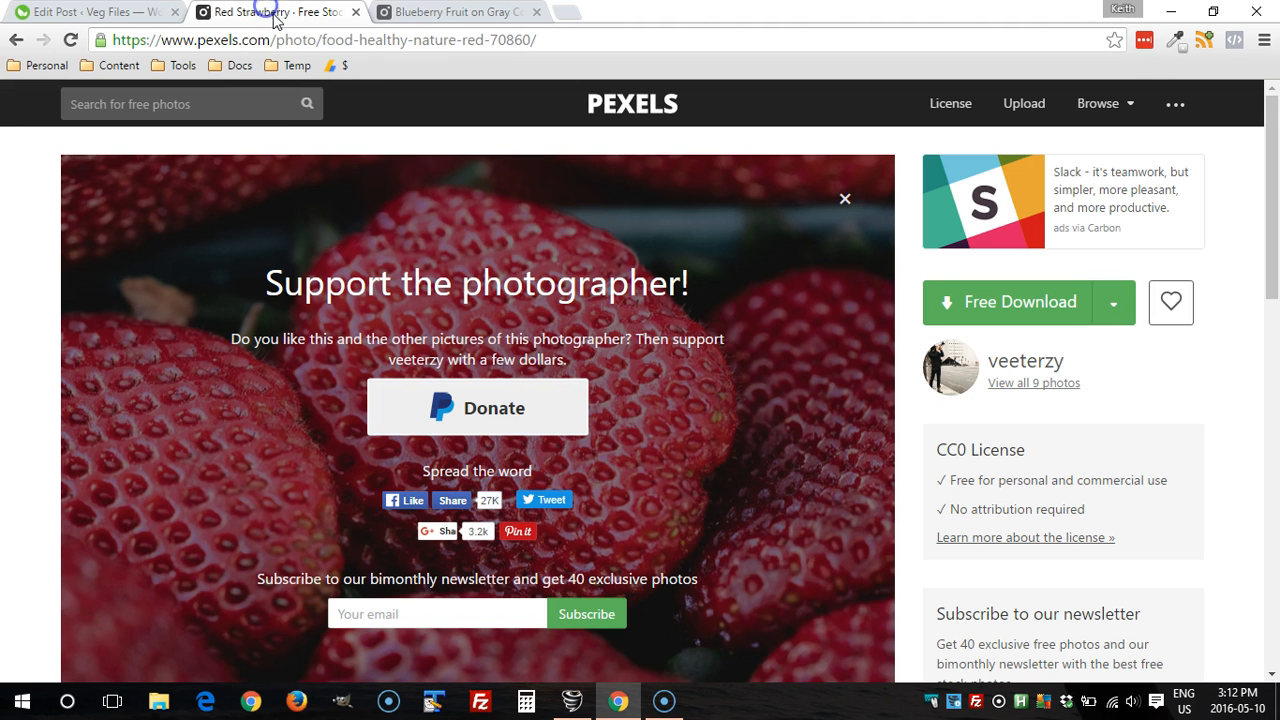
pyautogui.moveTo(222, 22)
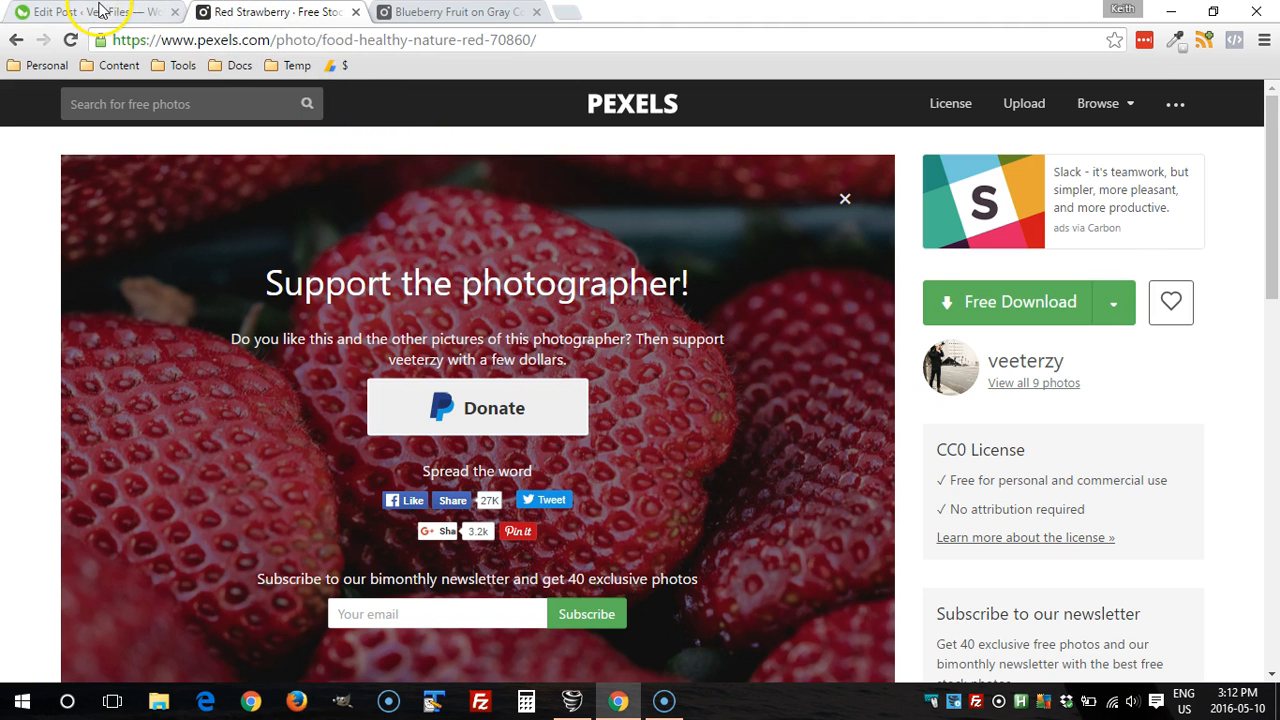
pyautogui.click(90, 11)
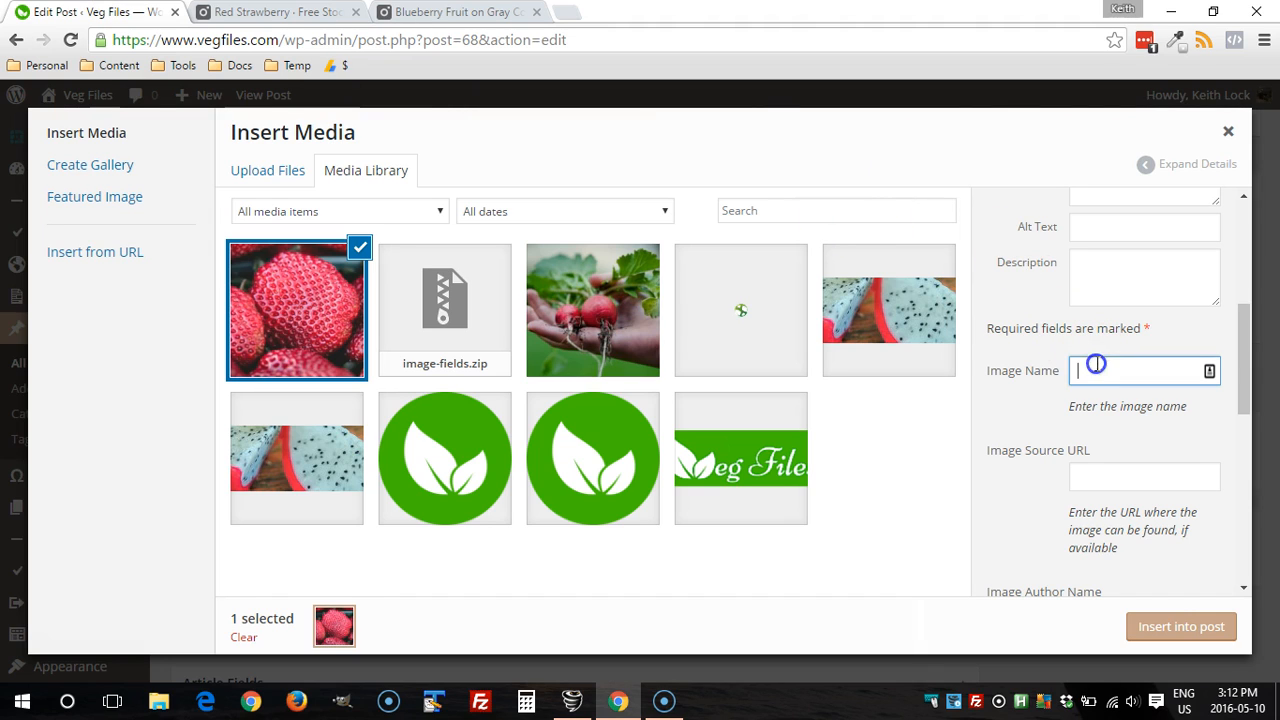
pyautogui.write('Red Strawberry')
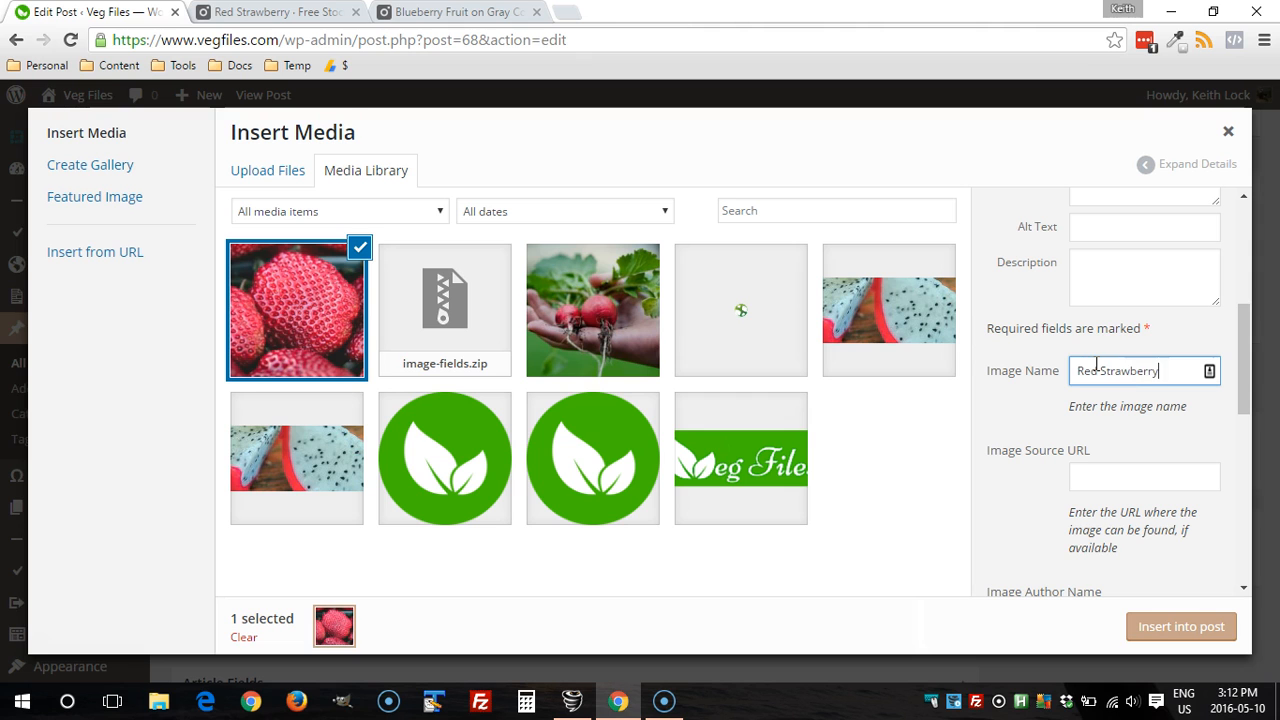
pyautogui.click(275, 11)
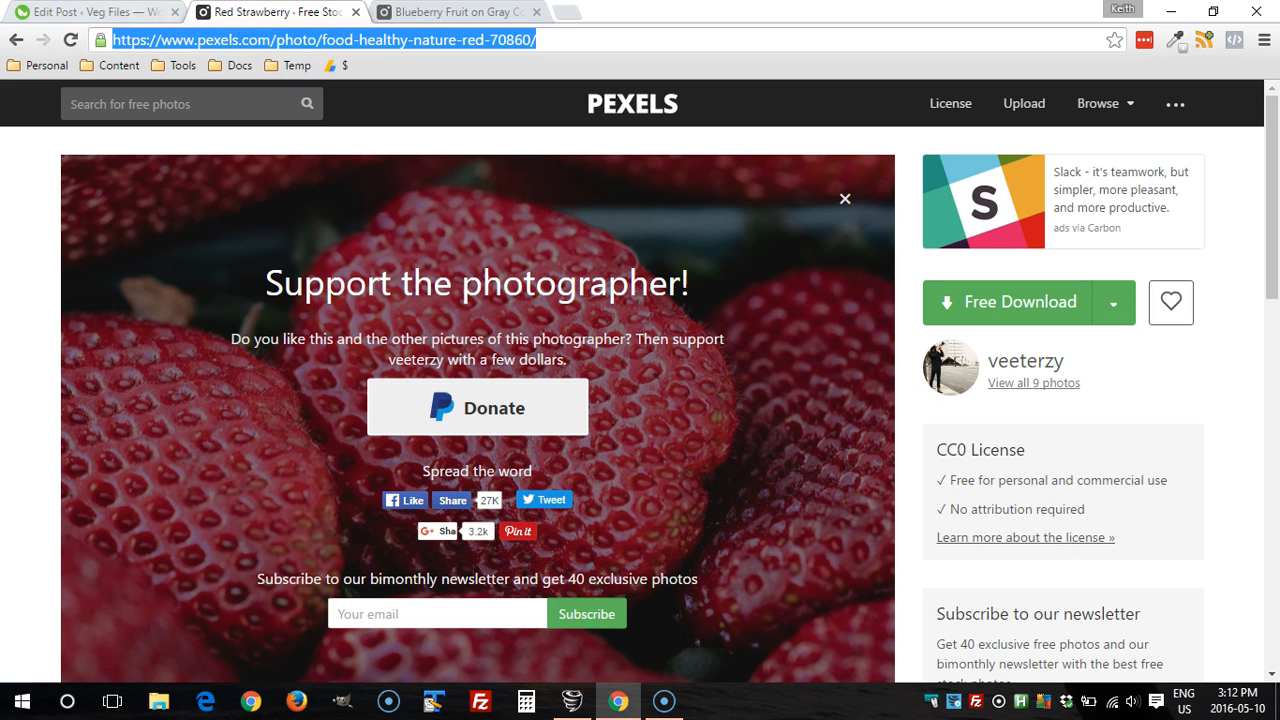
pyautogui.click(90, 11)
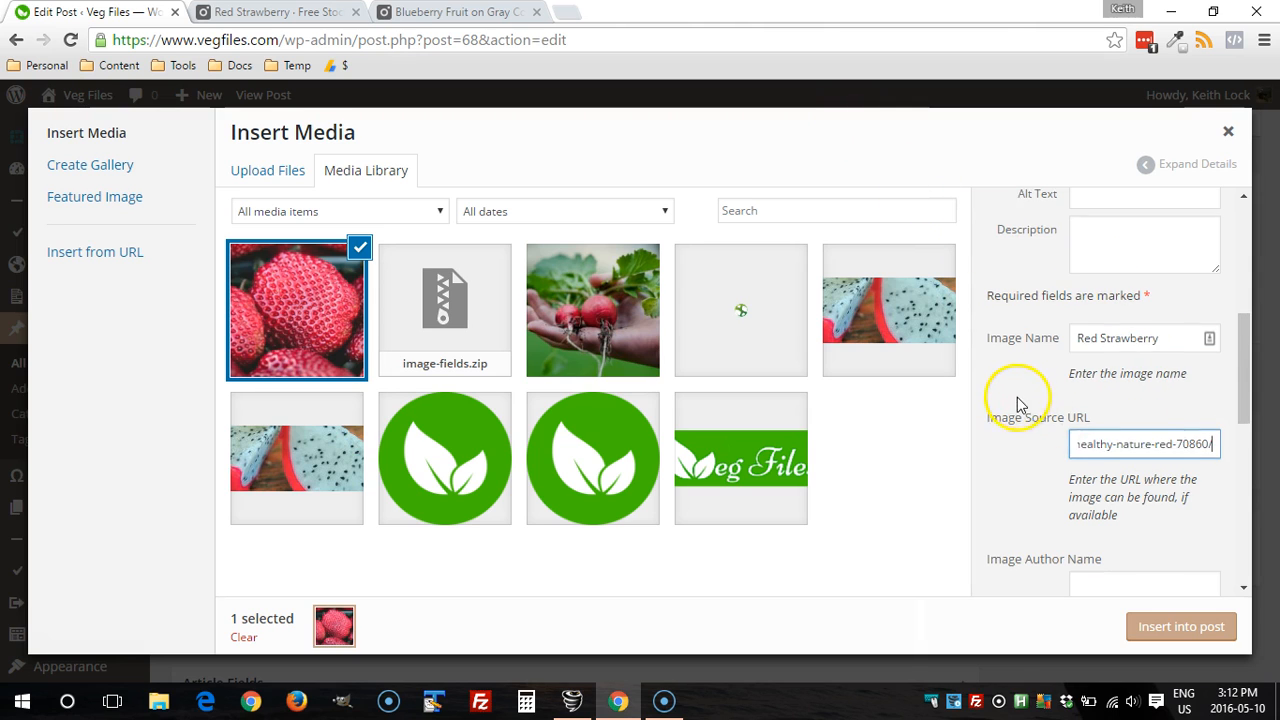
# Enter the photographer's author details from Pexels and set the license to CC0
pyautogui.click(275, 11)
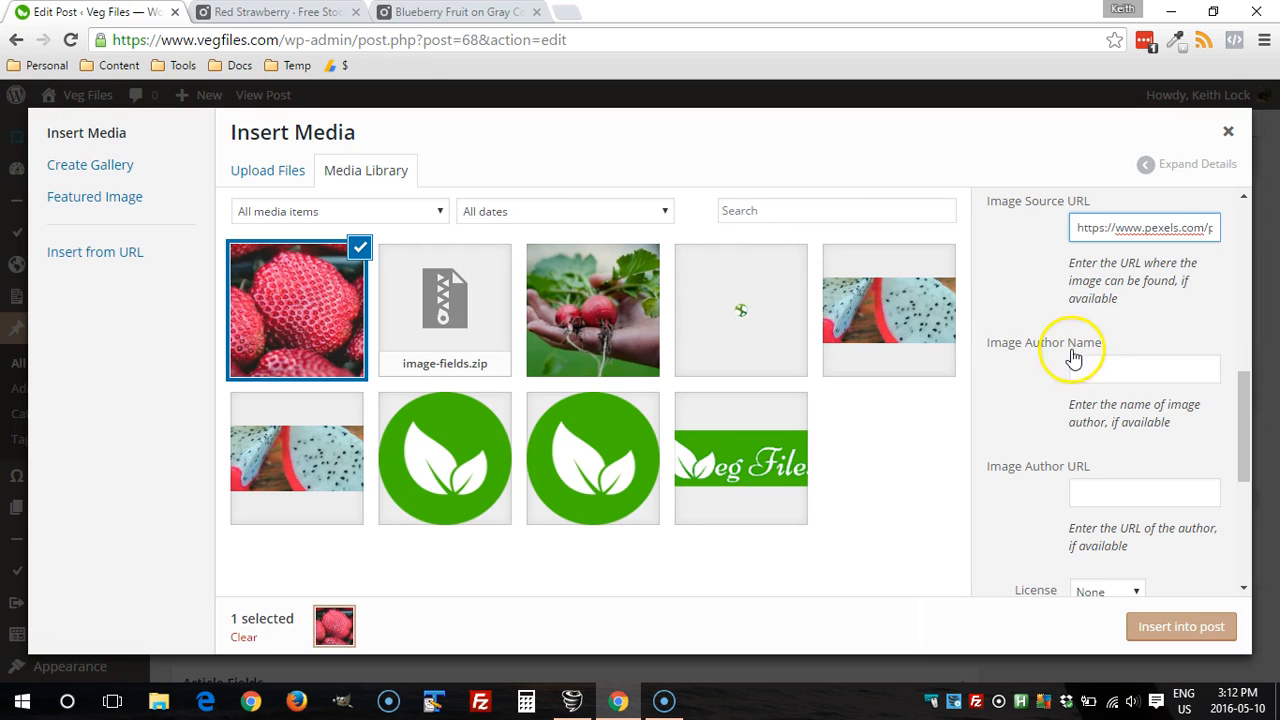
pyautogui.click(275, 11)
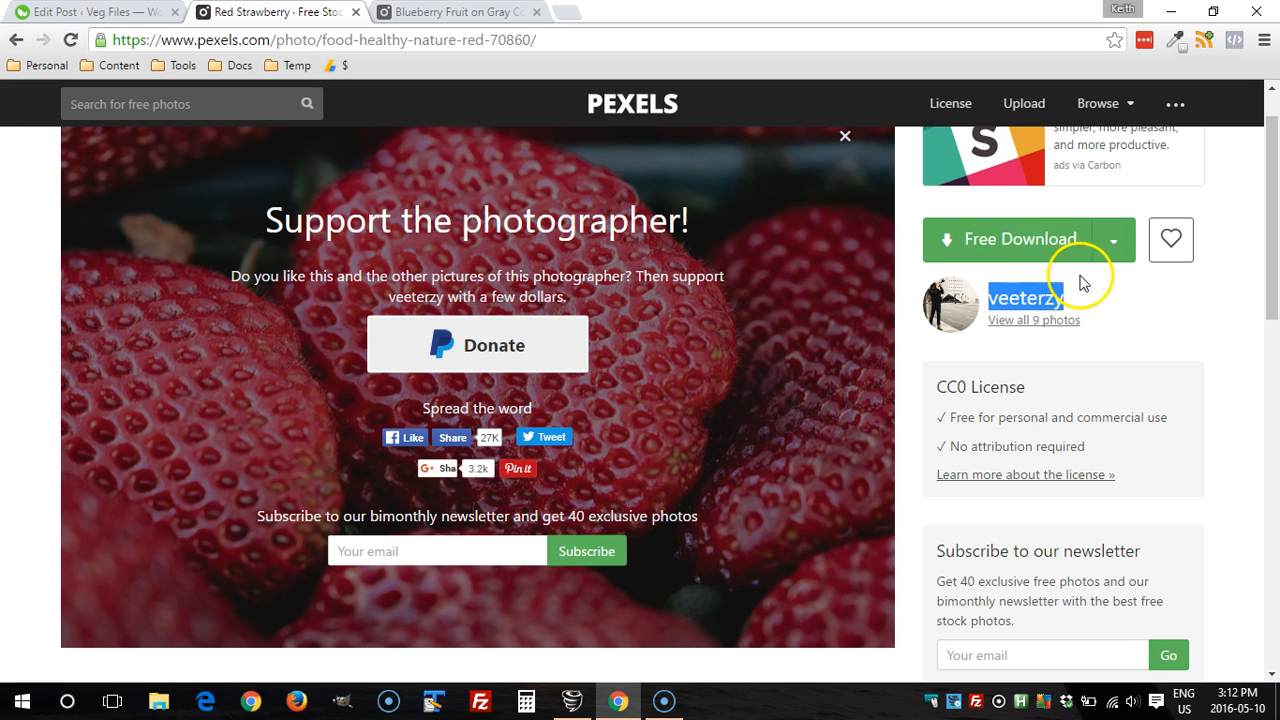
pyautogui.moveTo(1088, 400)
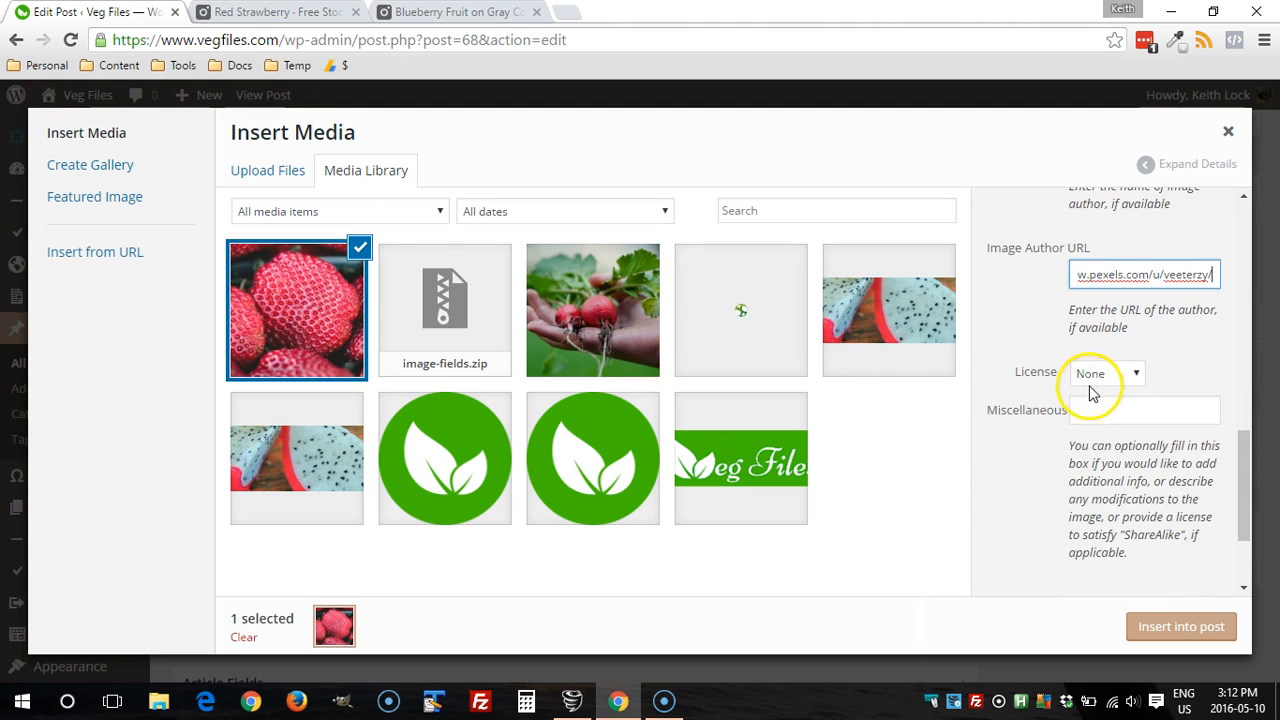
pyautogui.click(1107, 372)
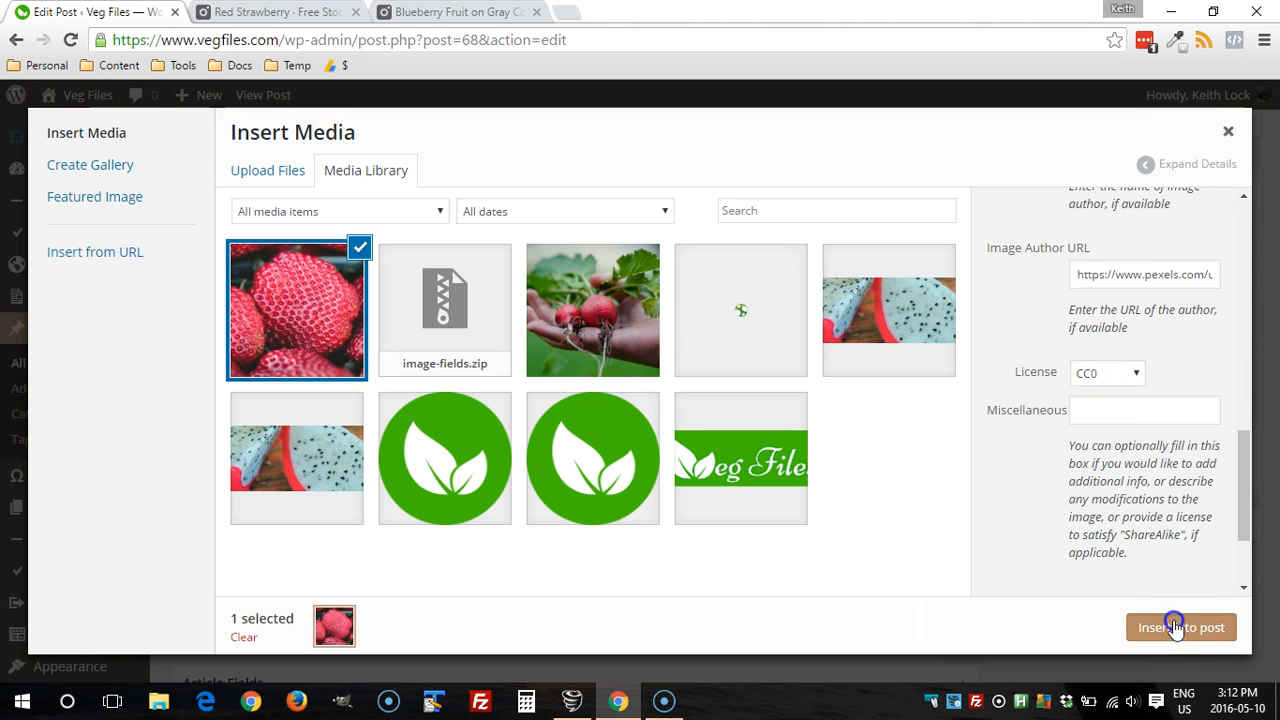
# Insert the strawberry photo into the draft and bring up the permalink's context menu
pyautogui.click(1180, 627)
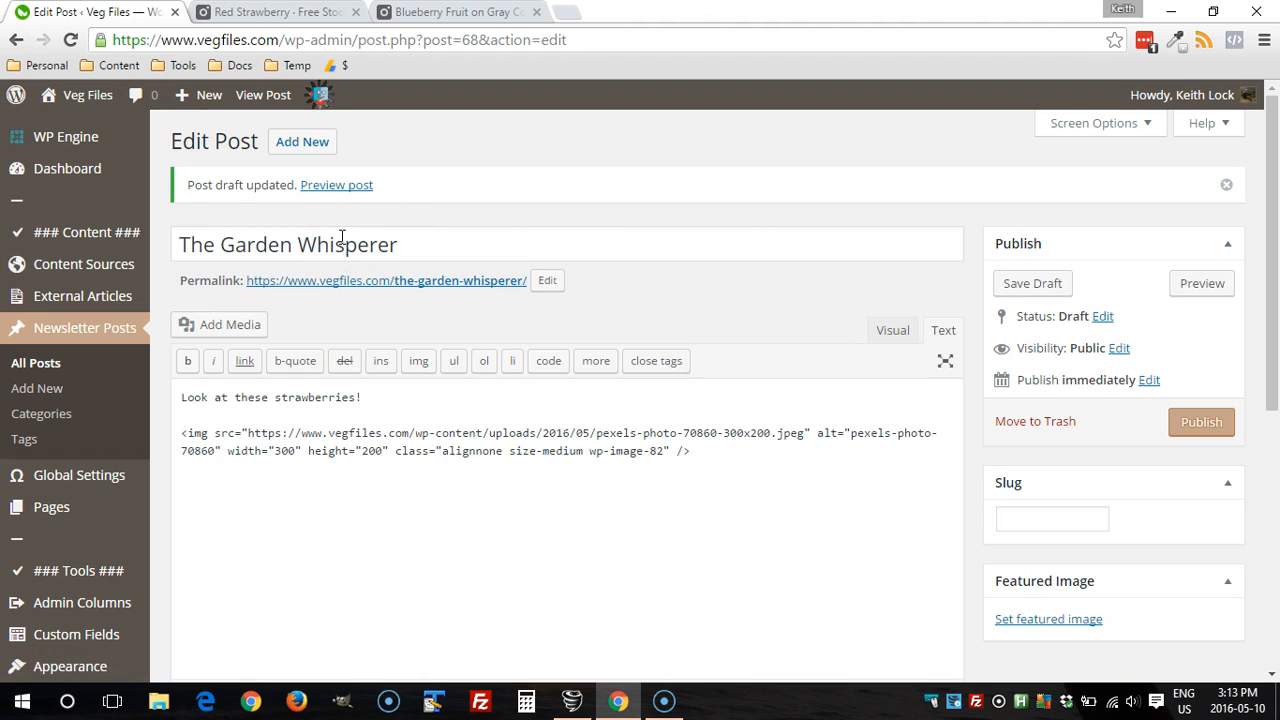
pyautogui.rightClick(385, 280)
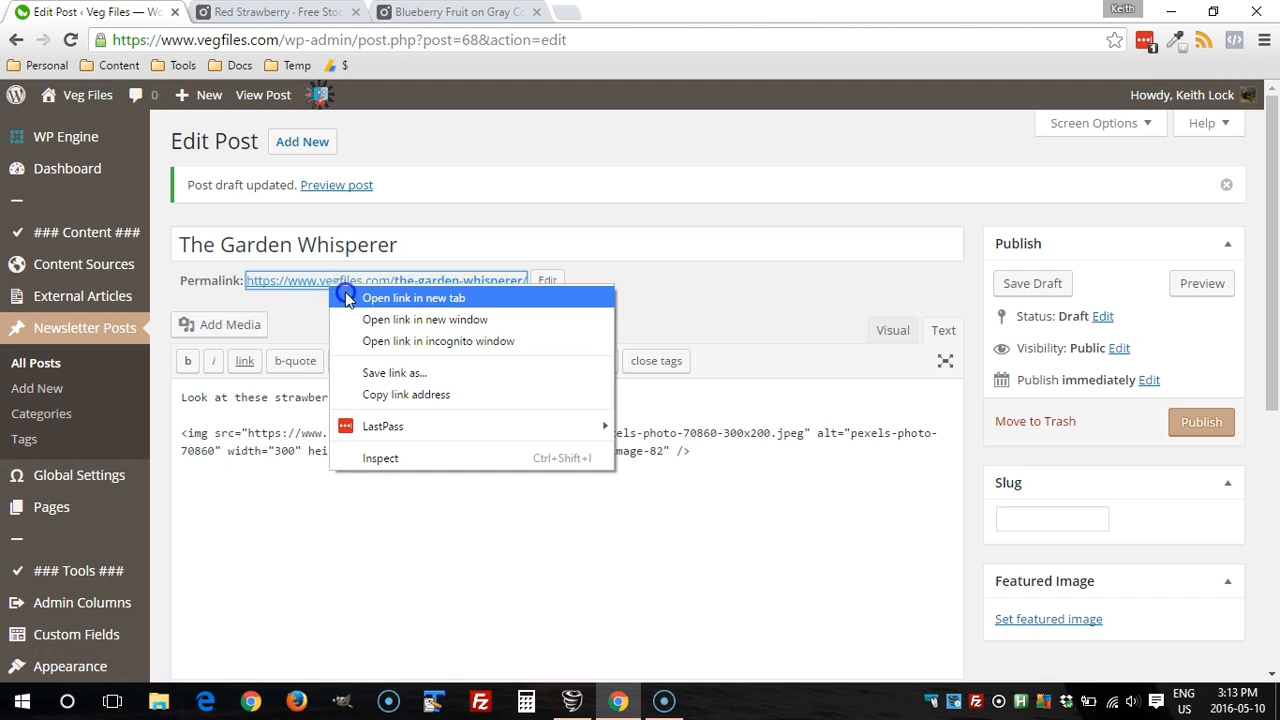
# Preview the post in a new tab, checking the photo and veeterzy CC0 credit line
pyautogui.click(413, 298)
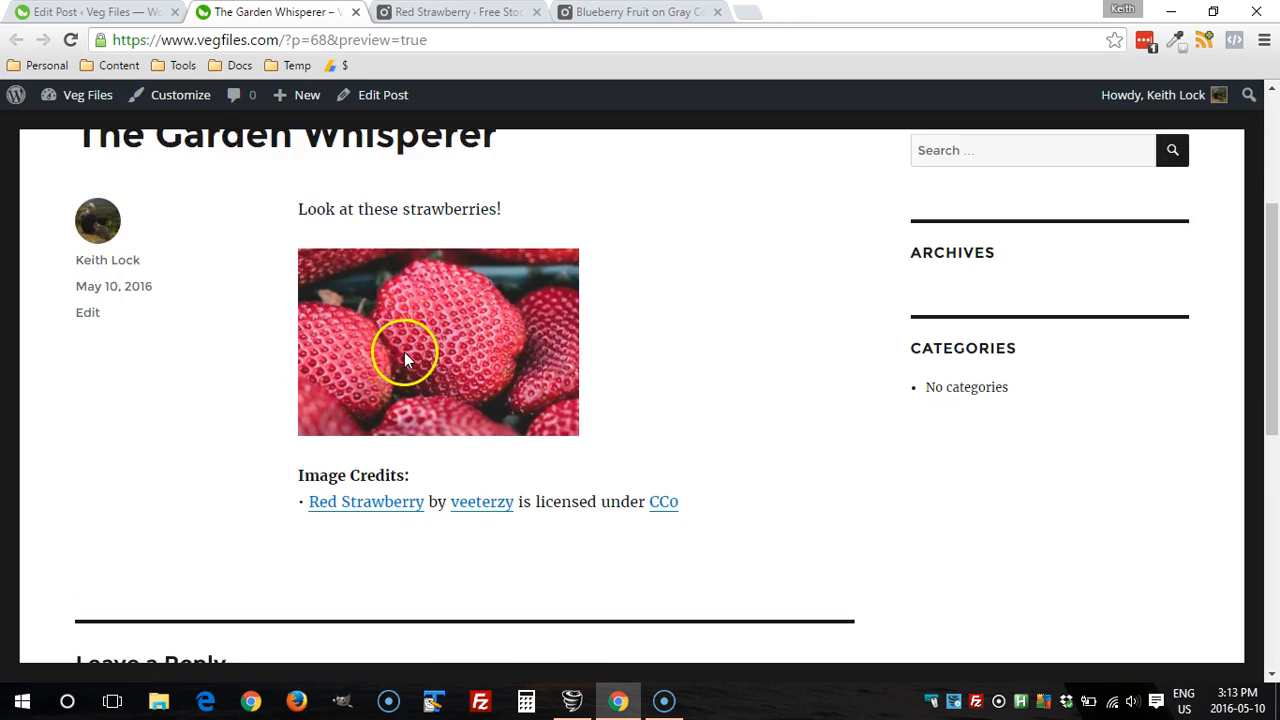
pyautogui.scroll(-3)
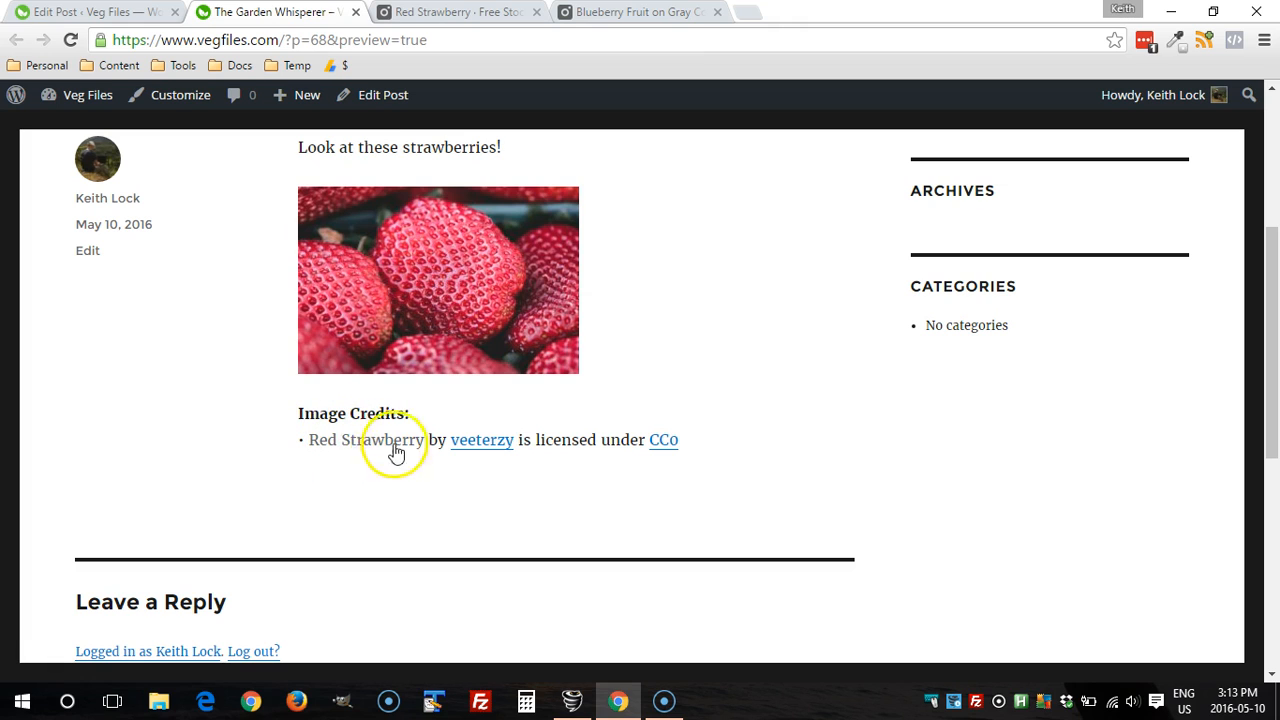
pyautogui.moveTo(380, 450)
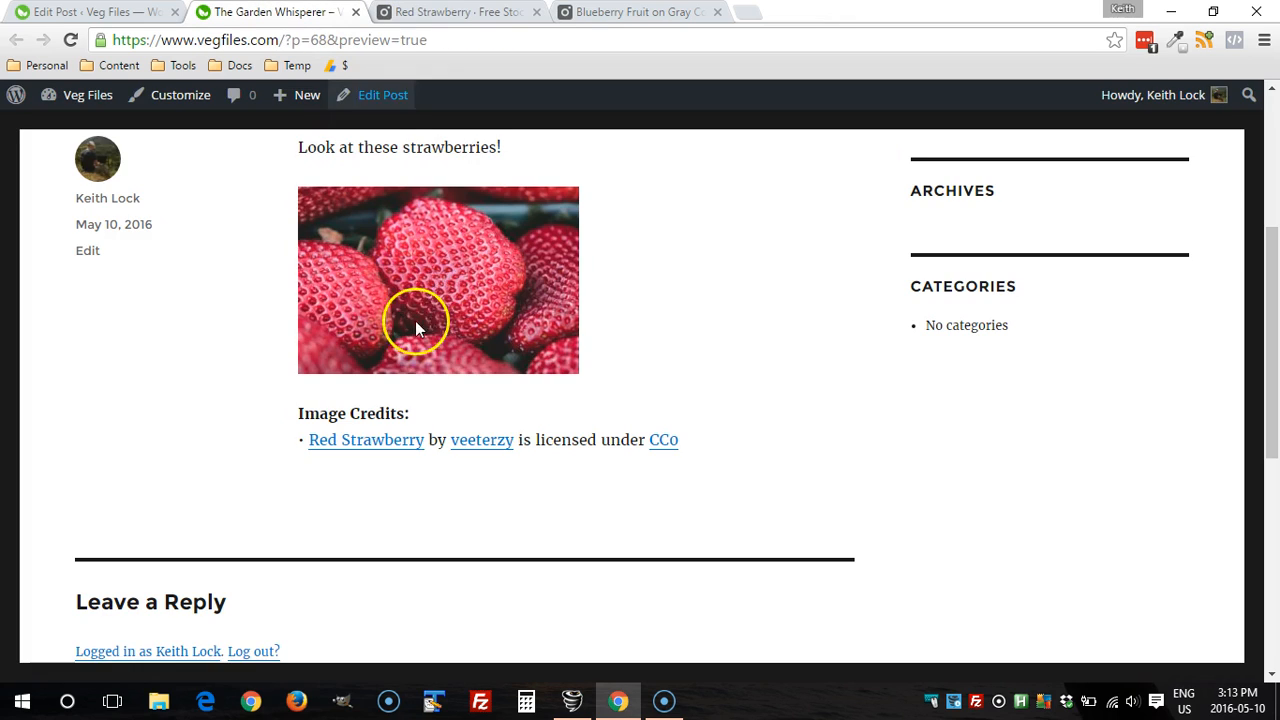
pyautogui.moveTo(489, 440)
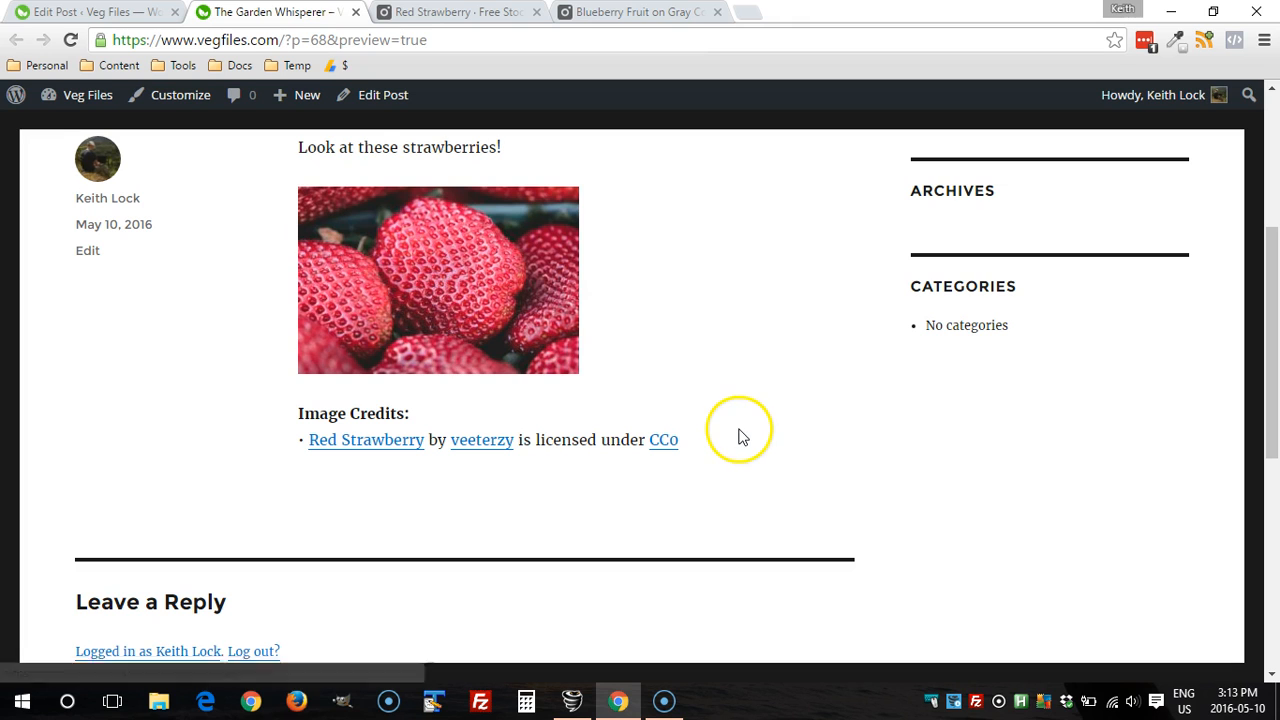
pyautogui.scroll(-3)
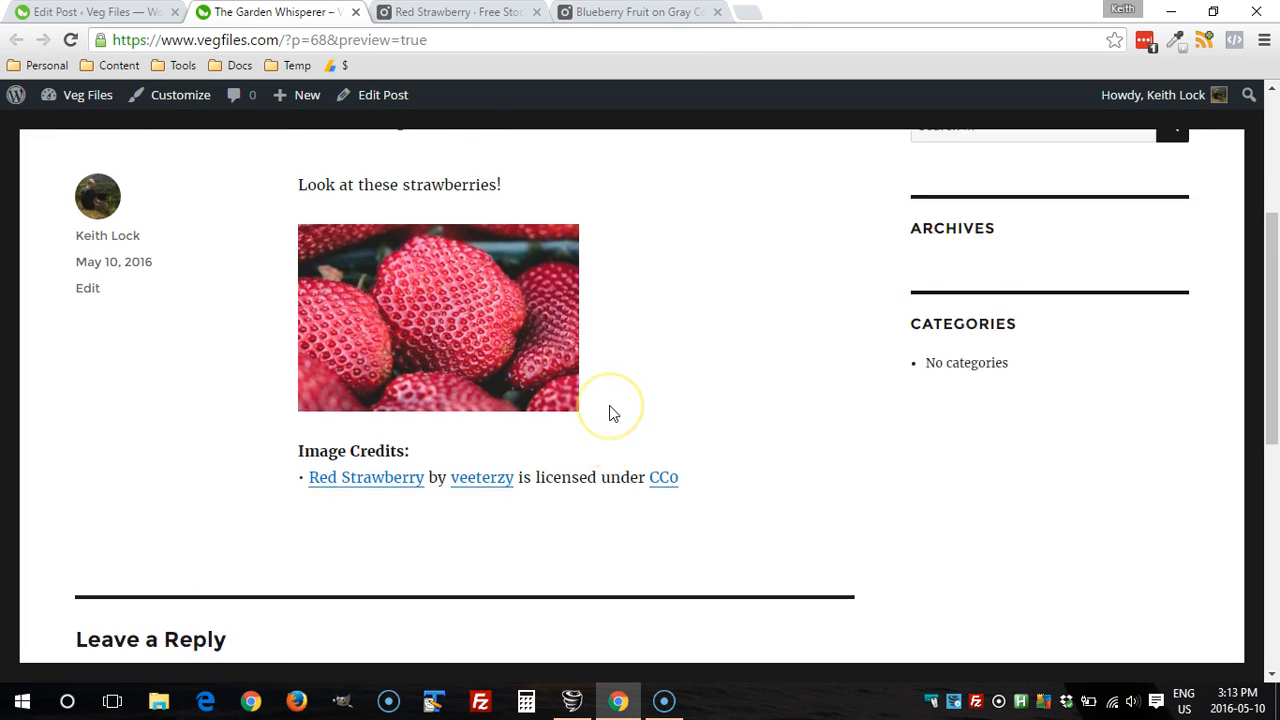
pyautogui.scroll(3)
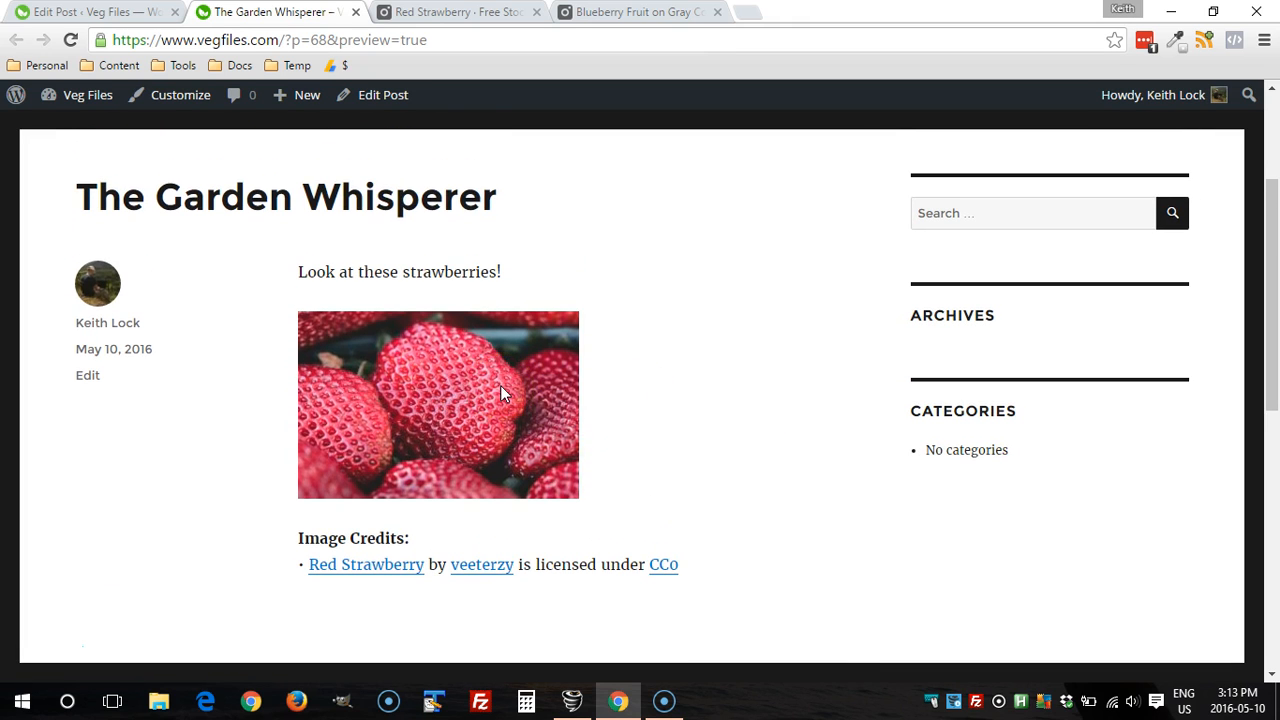